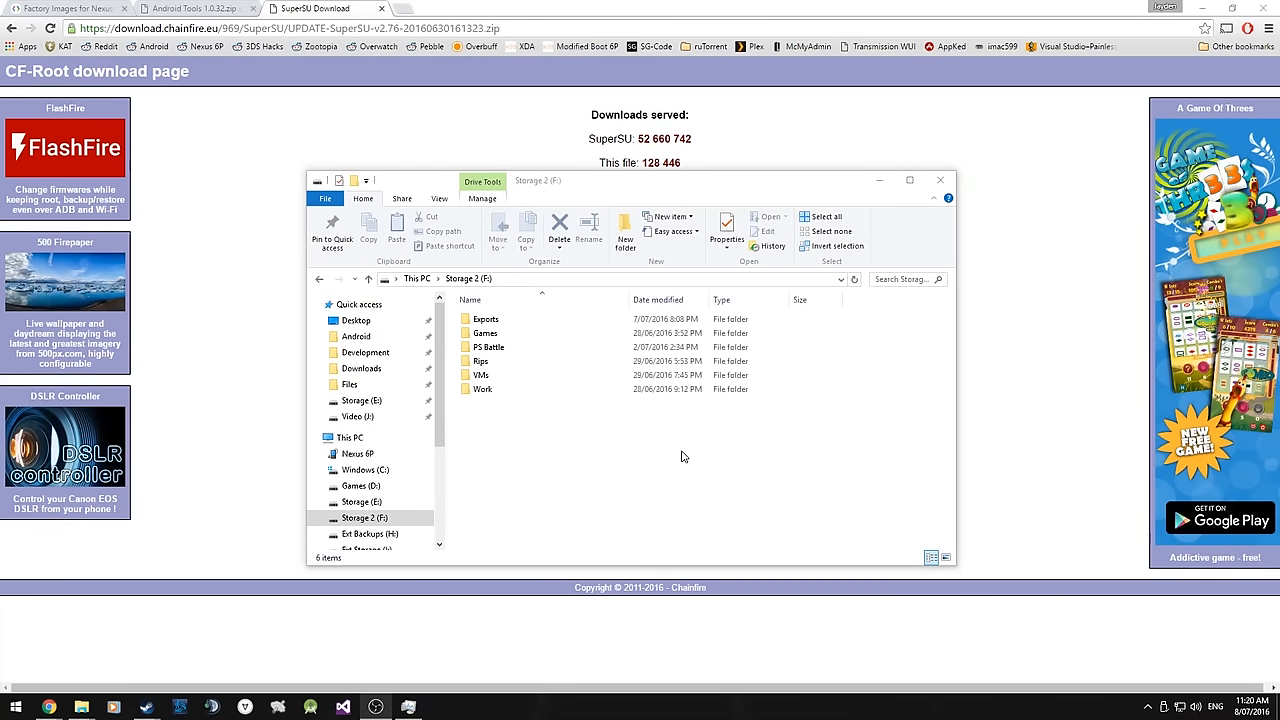
Create a new folder named Android on Storage 2 (F:).
click(624, 232)
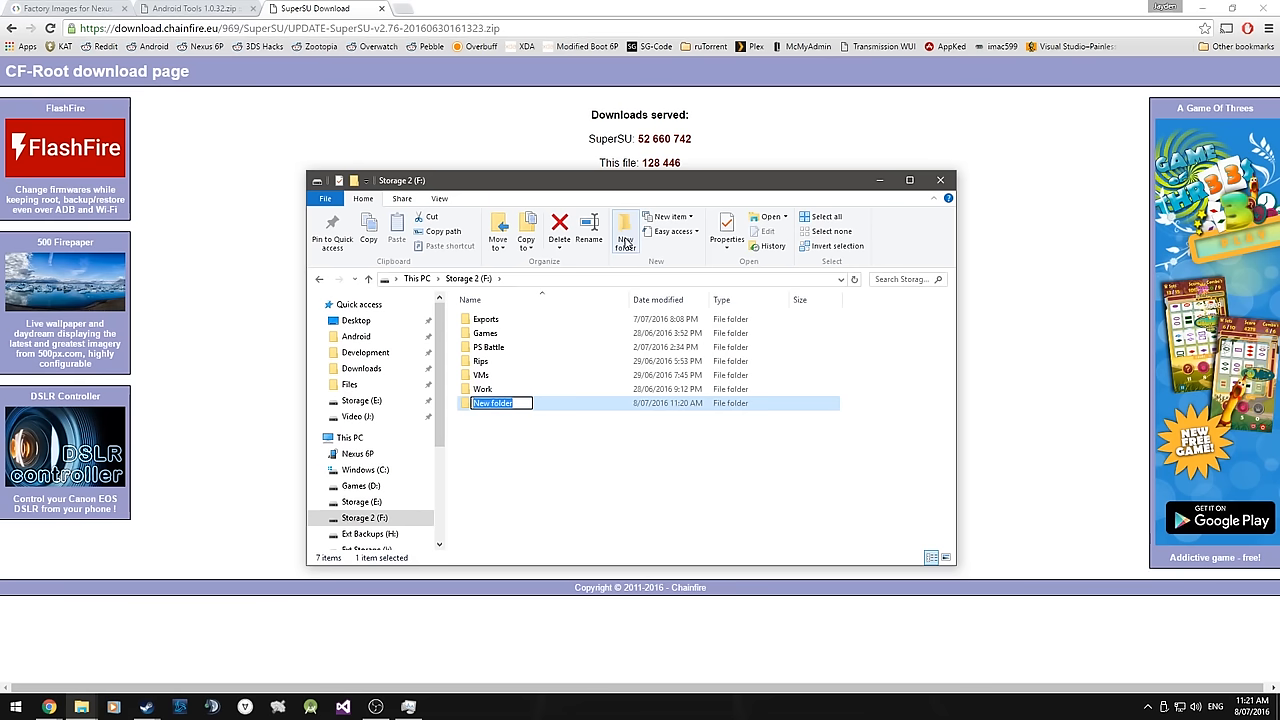
text(And)
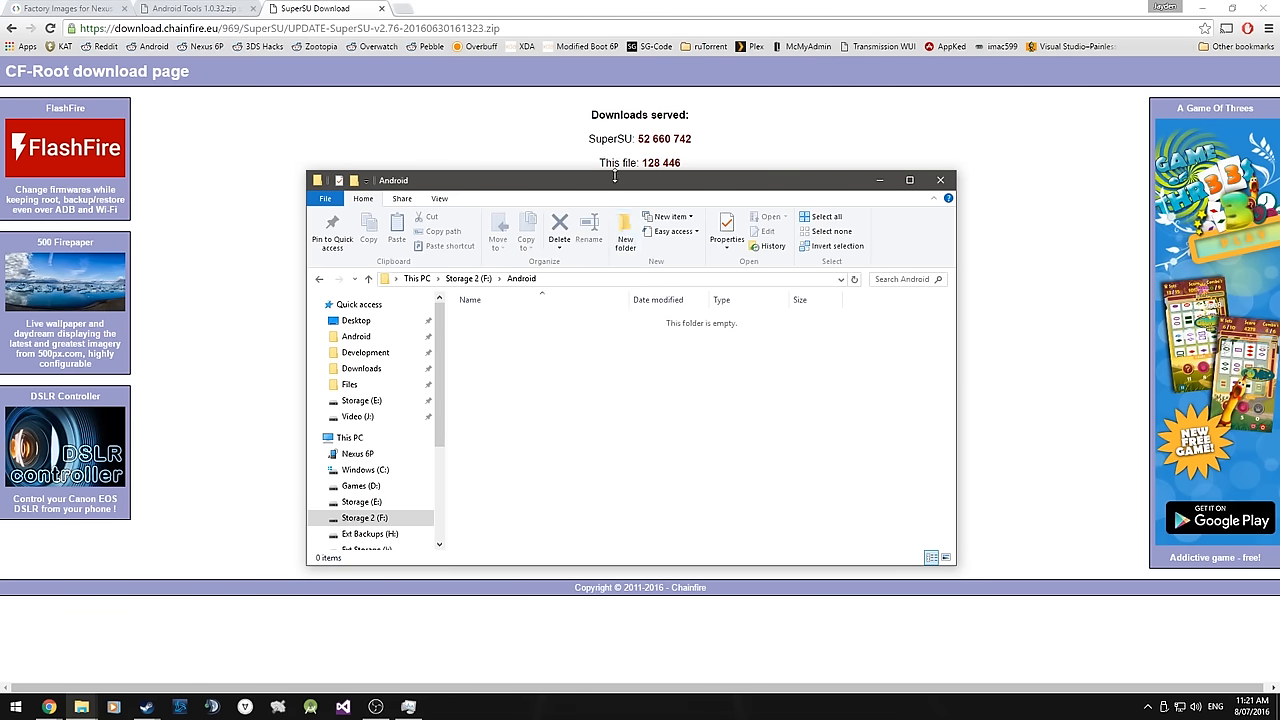
Accept the factory image terms and scroll to the angler image table.
click(65, 8)
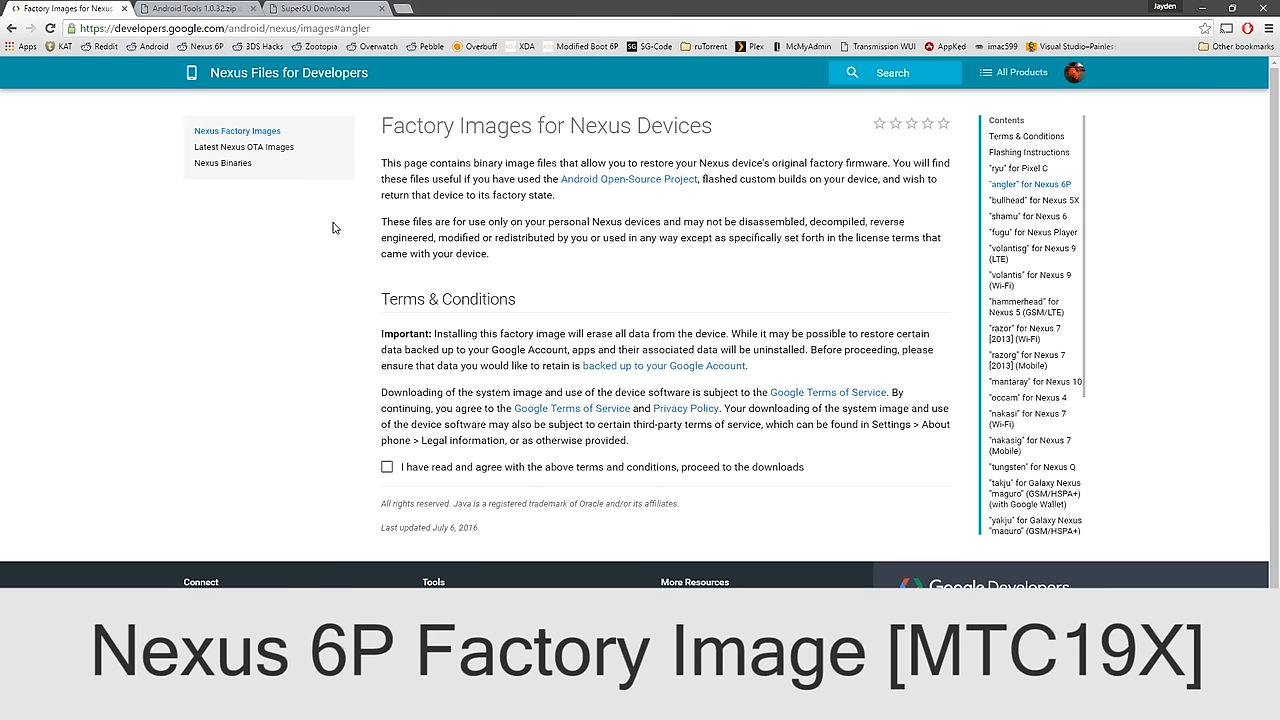
click(387, 467)
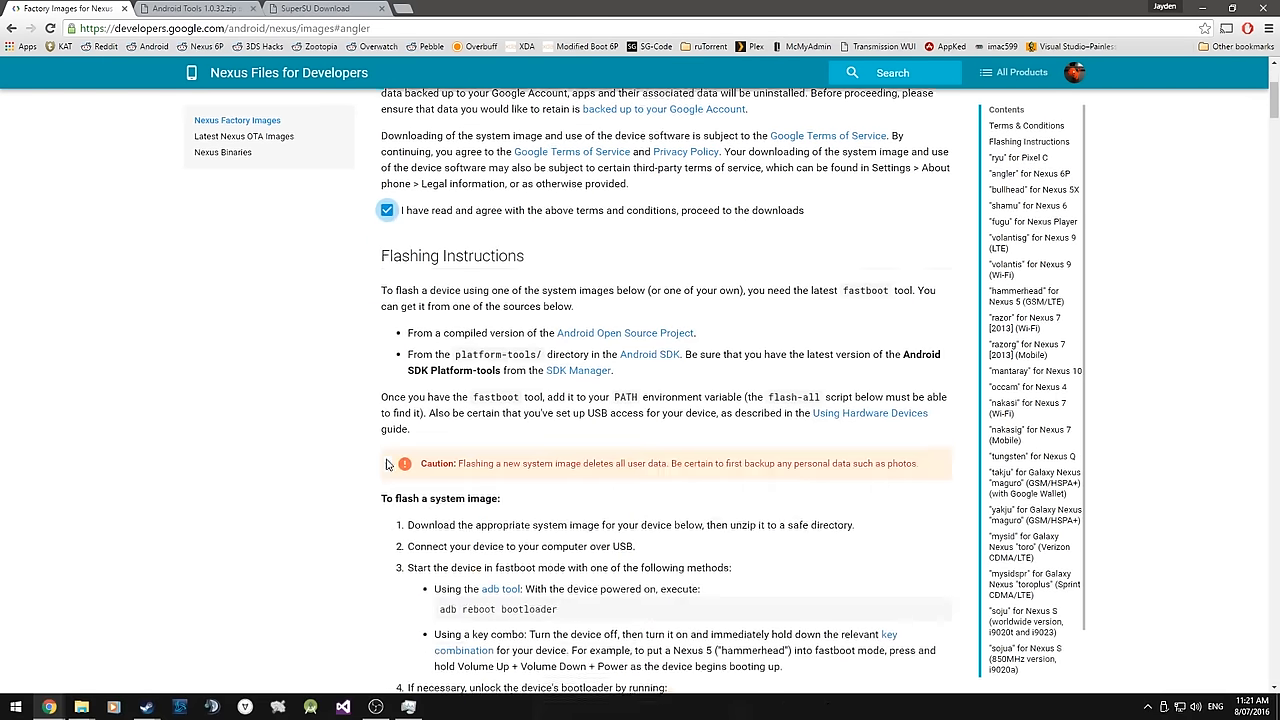
scroll(down, 3)
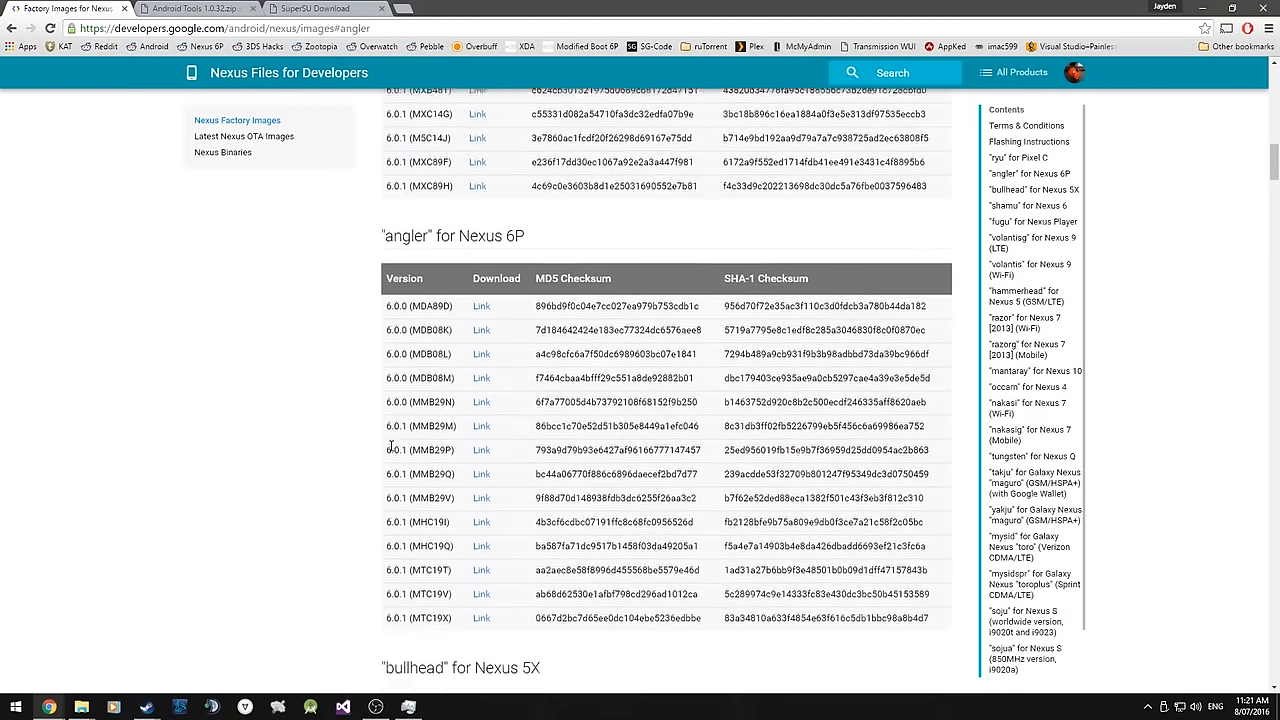
scroll(down, 3)
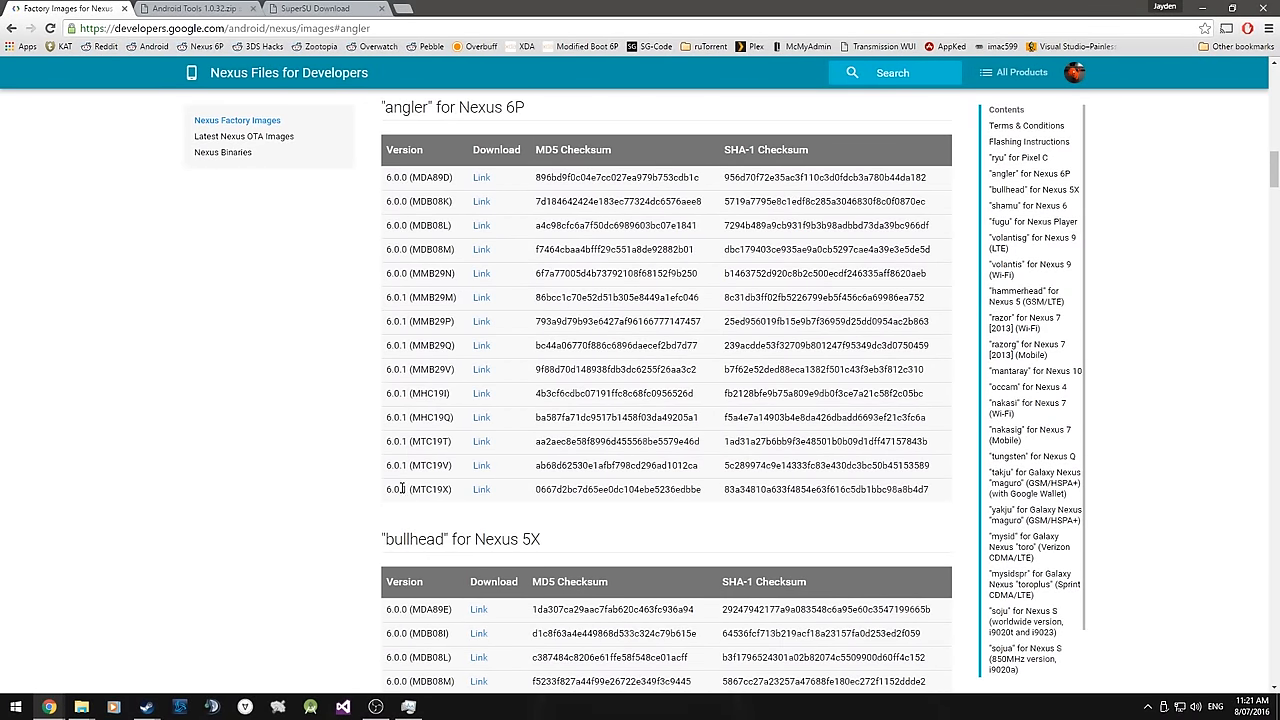
Start the 6.0.1 (MTC19X) Nexus 6P image download, then cancel it.
double_click(420, 489)
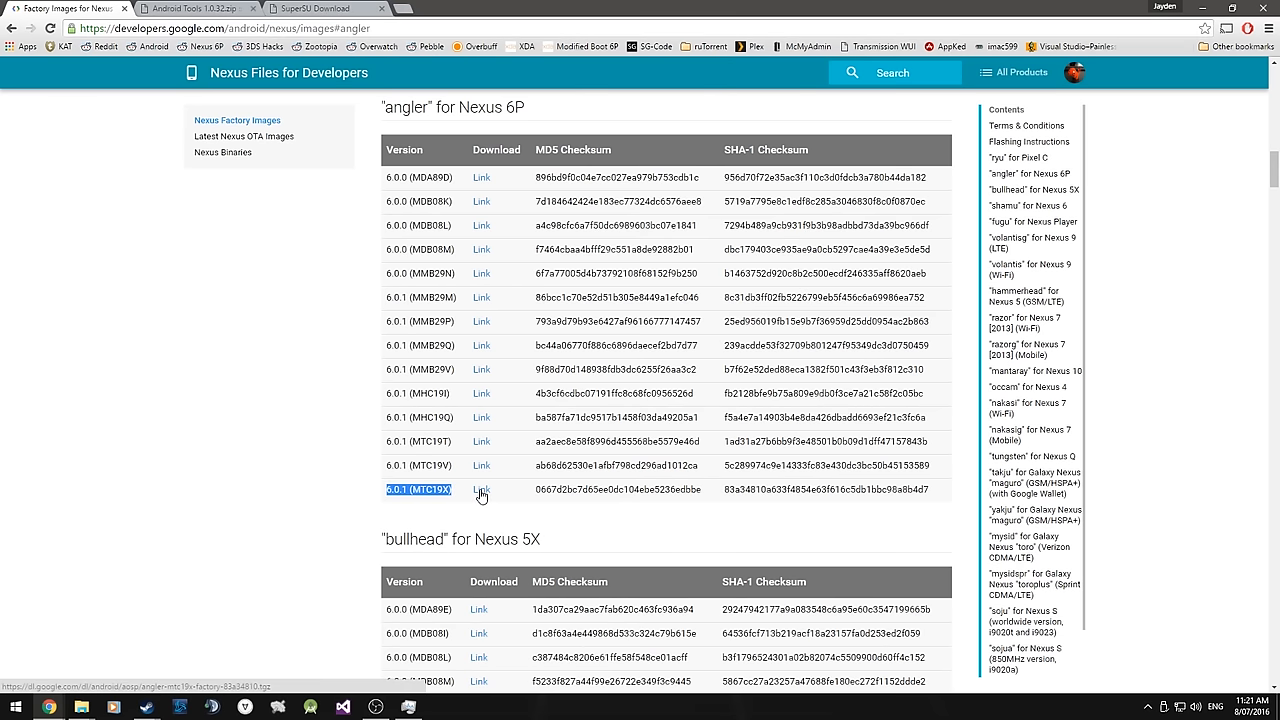
click(481, 490)
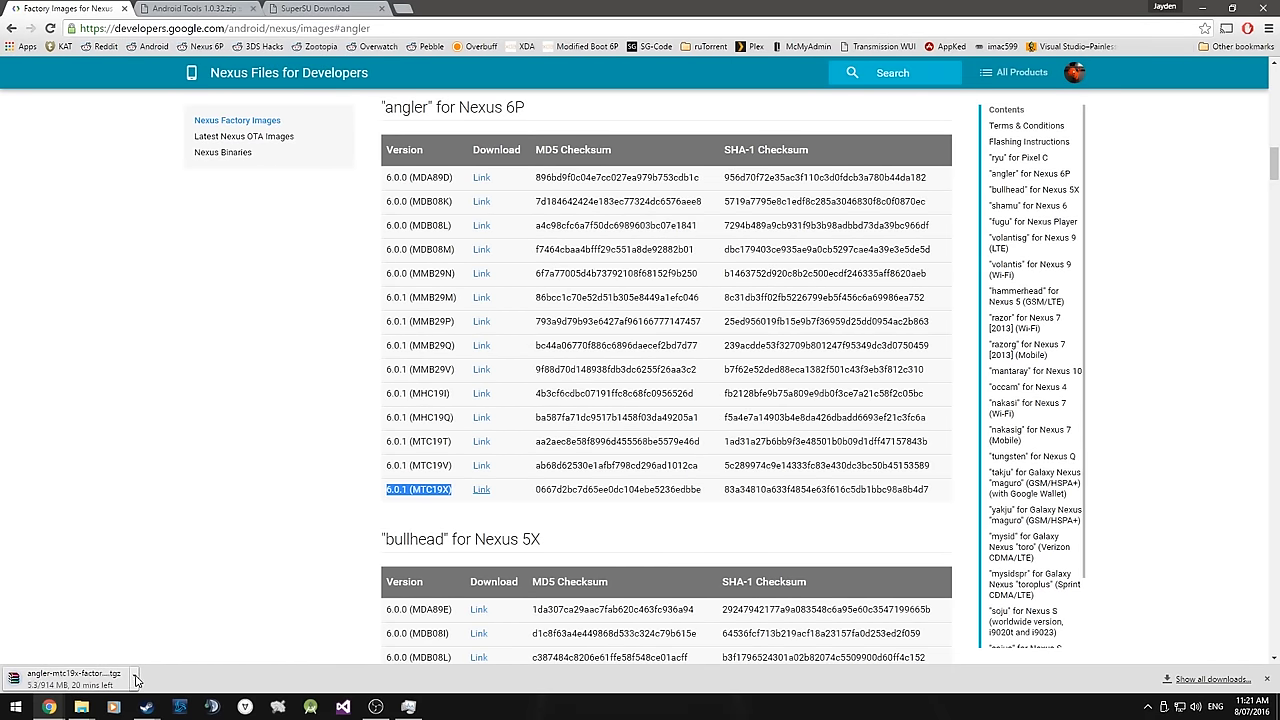
click(135, 680)
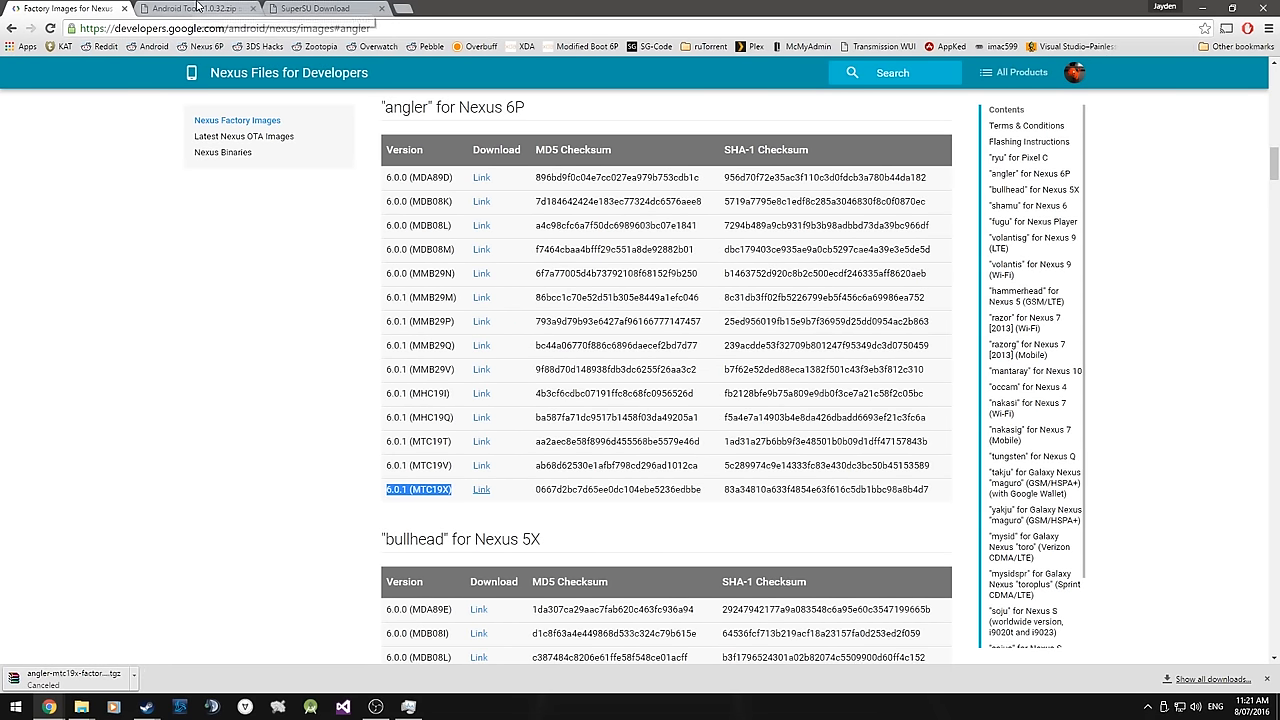
Review the Android Tools 1.0.32.zip page, then switch to the SuperSU v2.76 page.
click(190, 8)
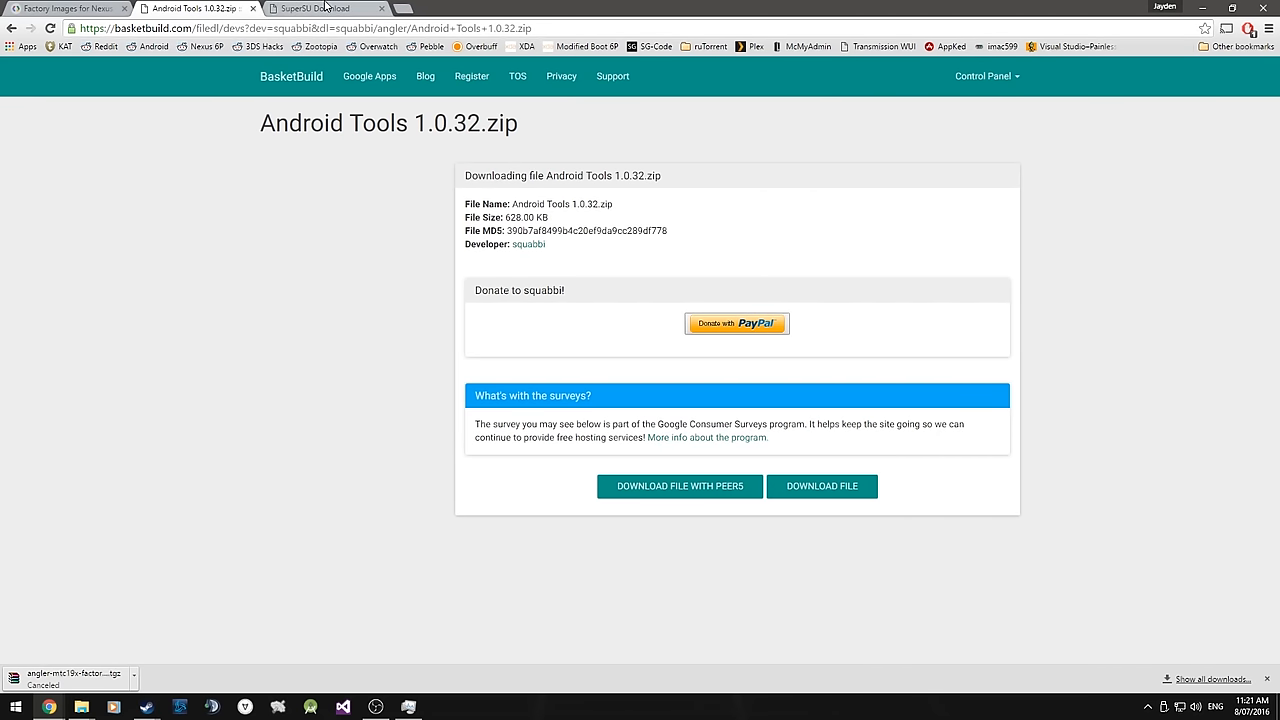
click(325, 8)
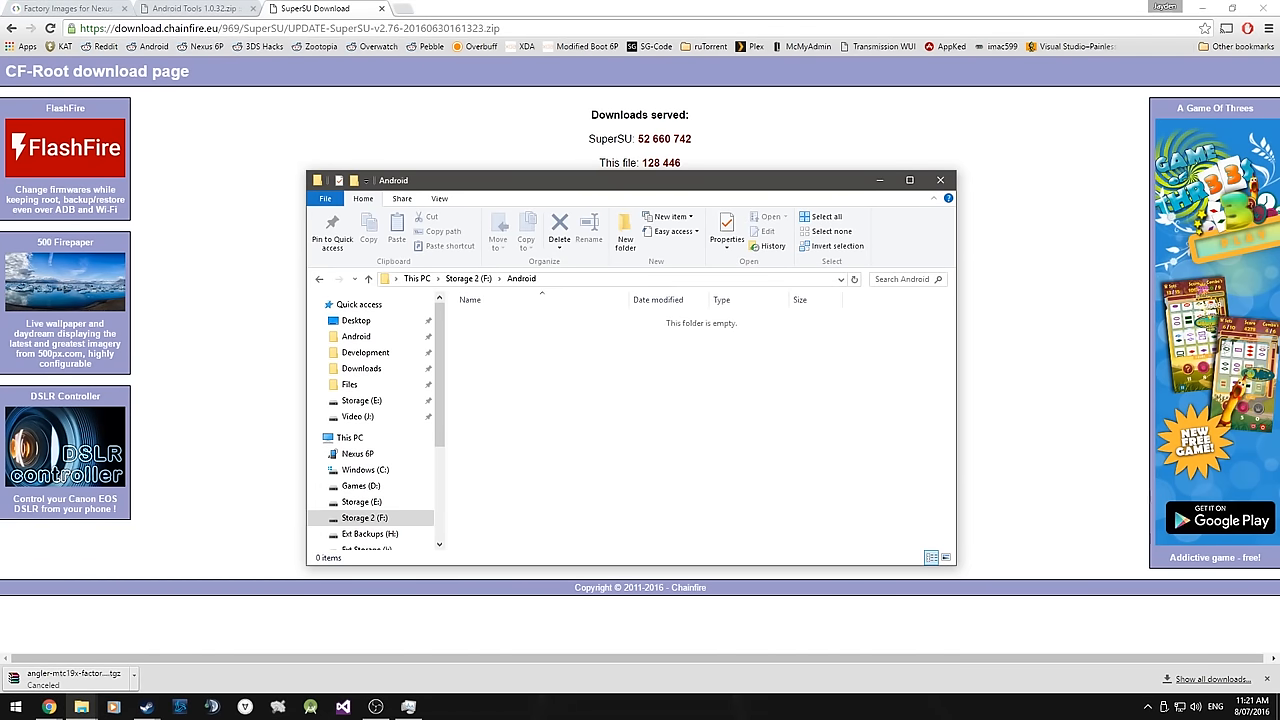
Open Android Tools 1.0.32.zip in WinRAR from F:\Android and select the SuperSU zip.
click(515, 318)
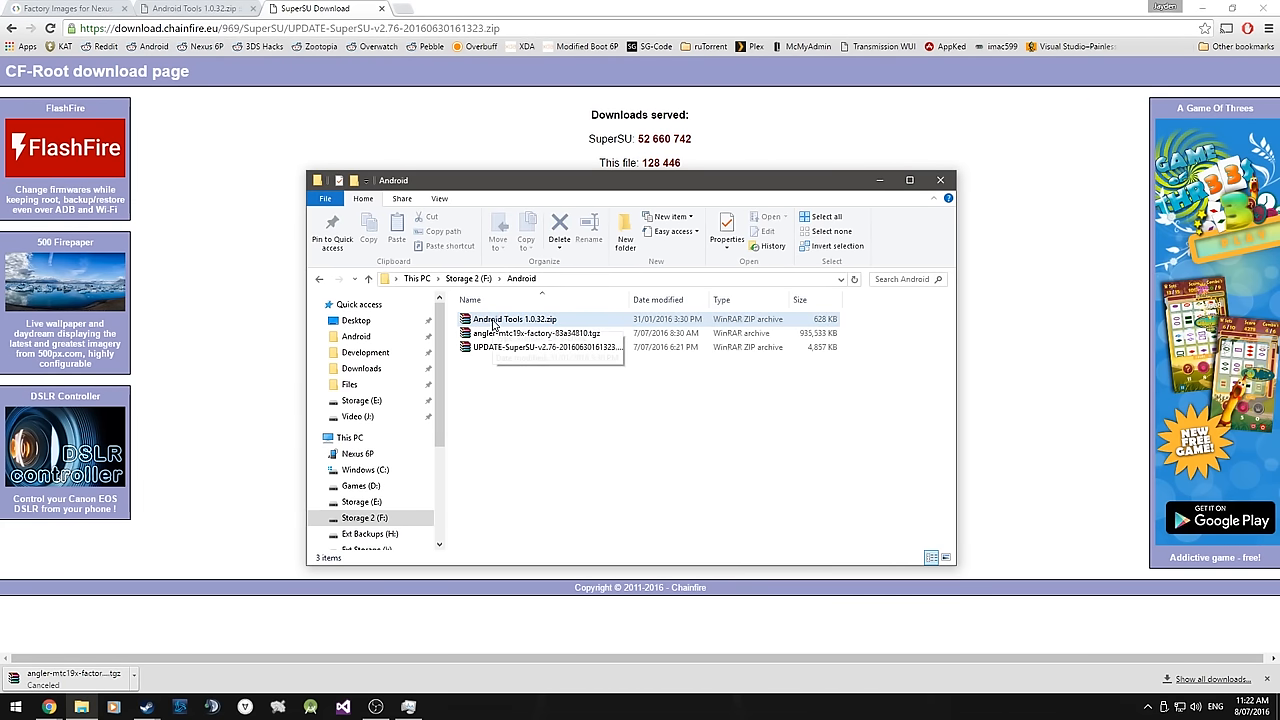
mouse_move(515, 330)
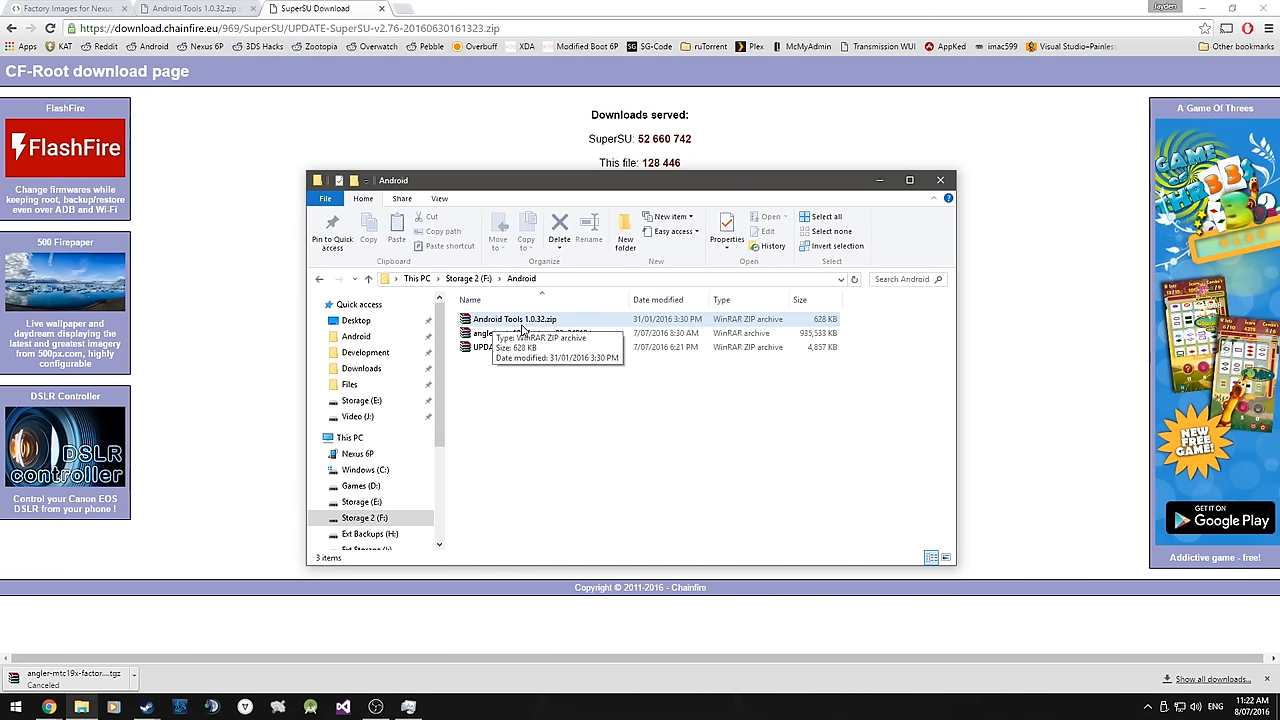
double_click(514, 318)
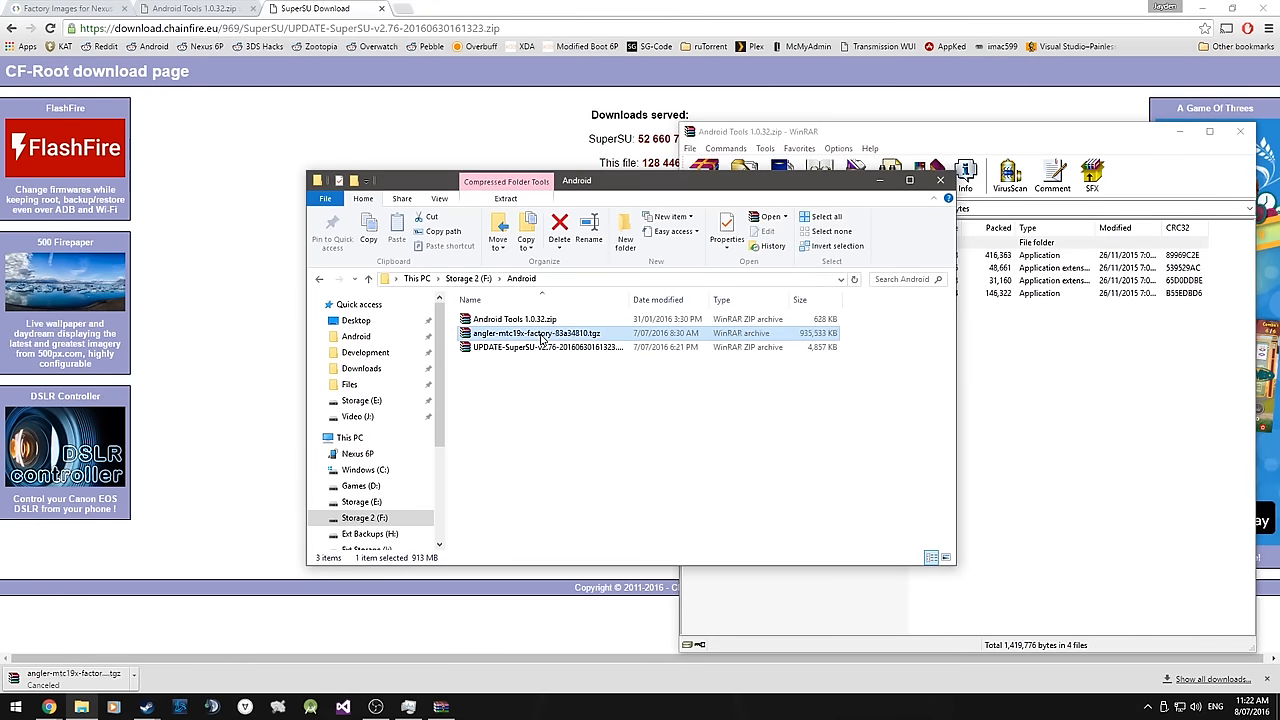
click(546, 347)
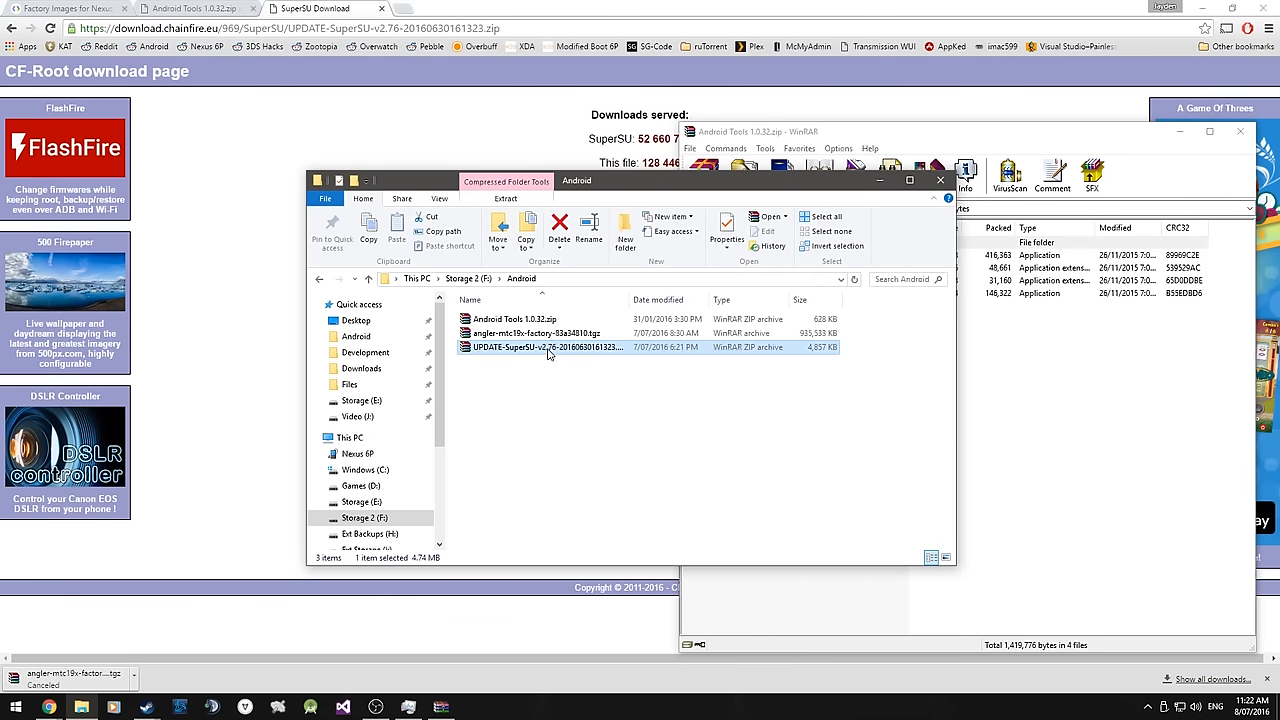
mouse_move(559, 386)
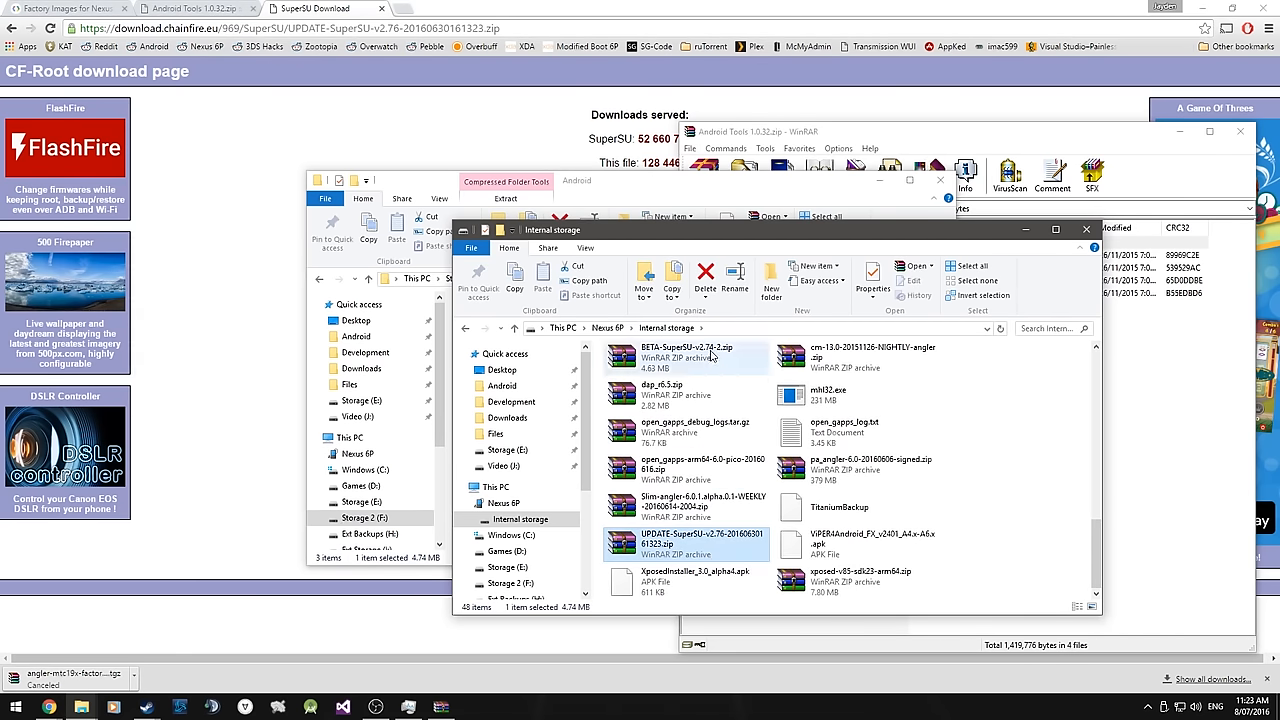
mouse_move(688, 352)
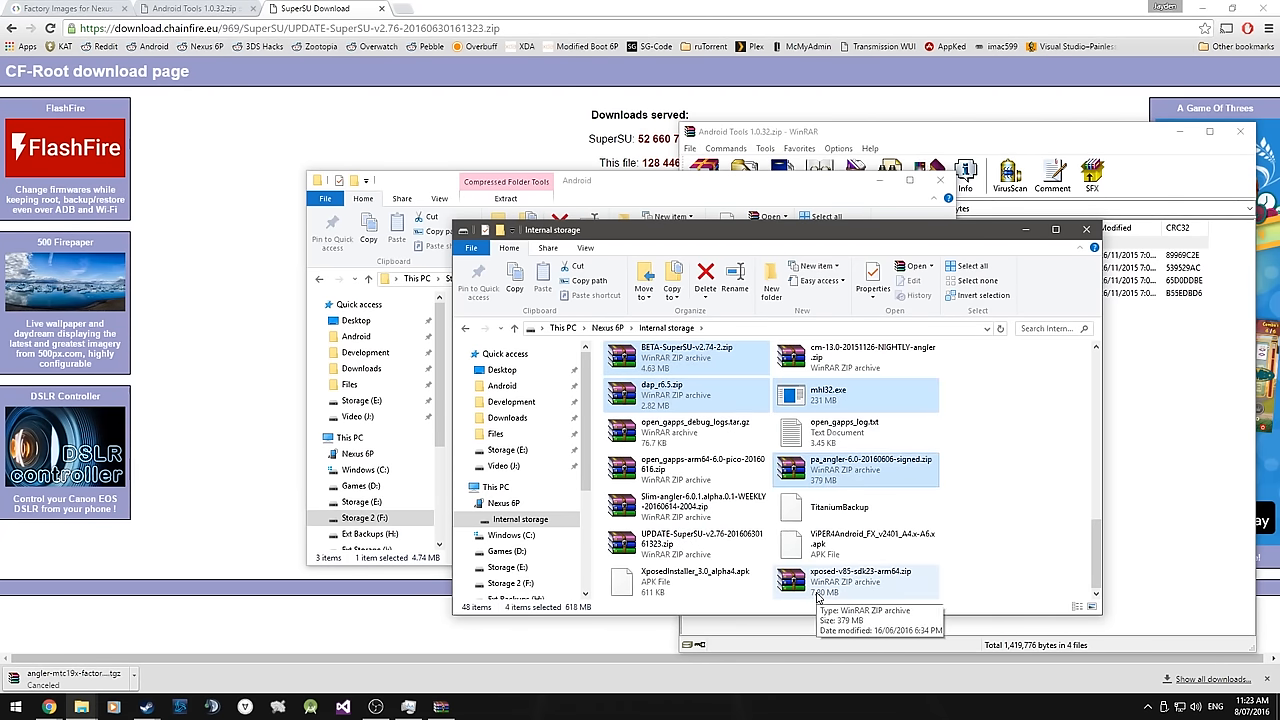
Delete the old ROM and SuperSU zips from the Nexus 6P storage and close its window.
click(685, 470)
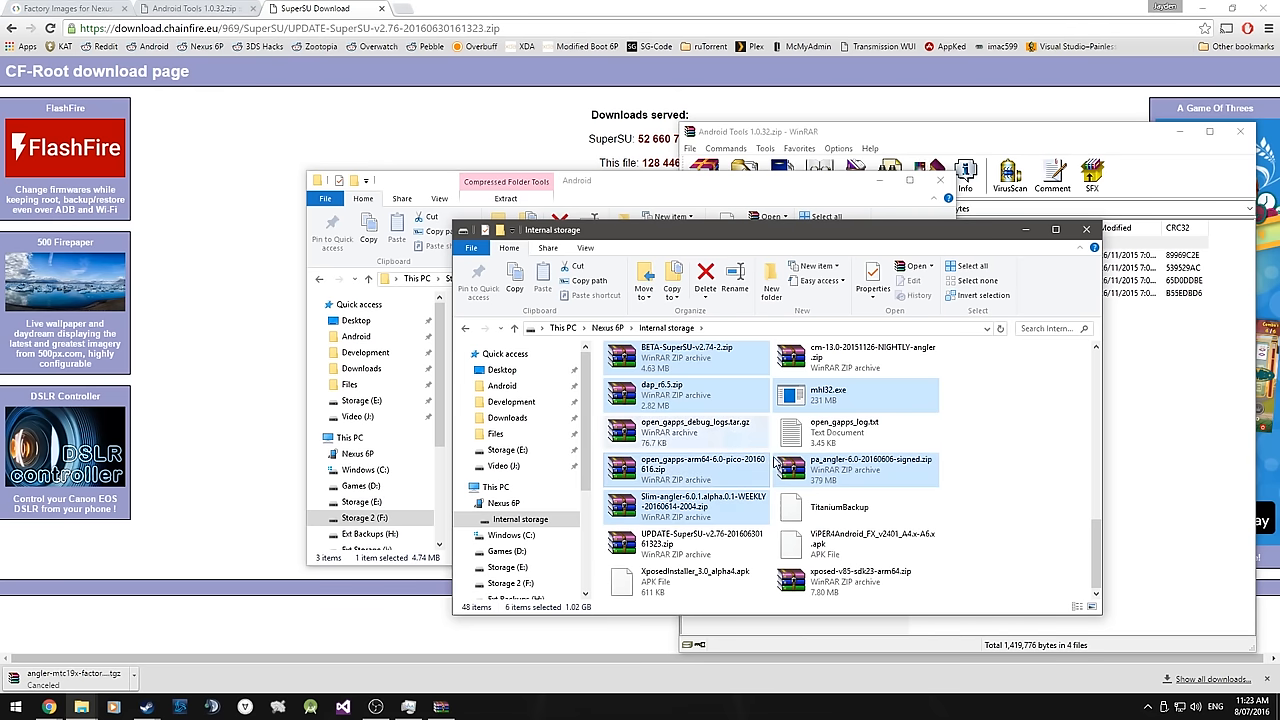
click(855, 581)
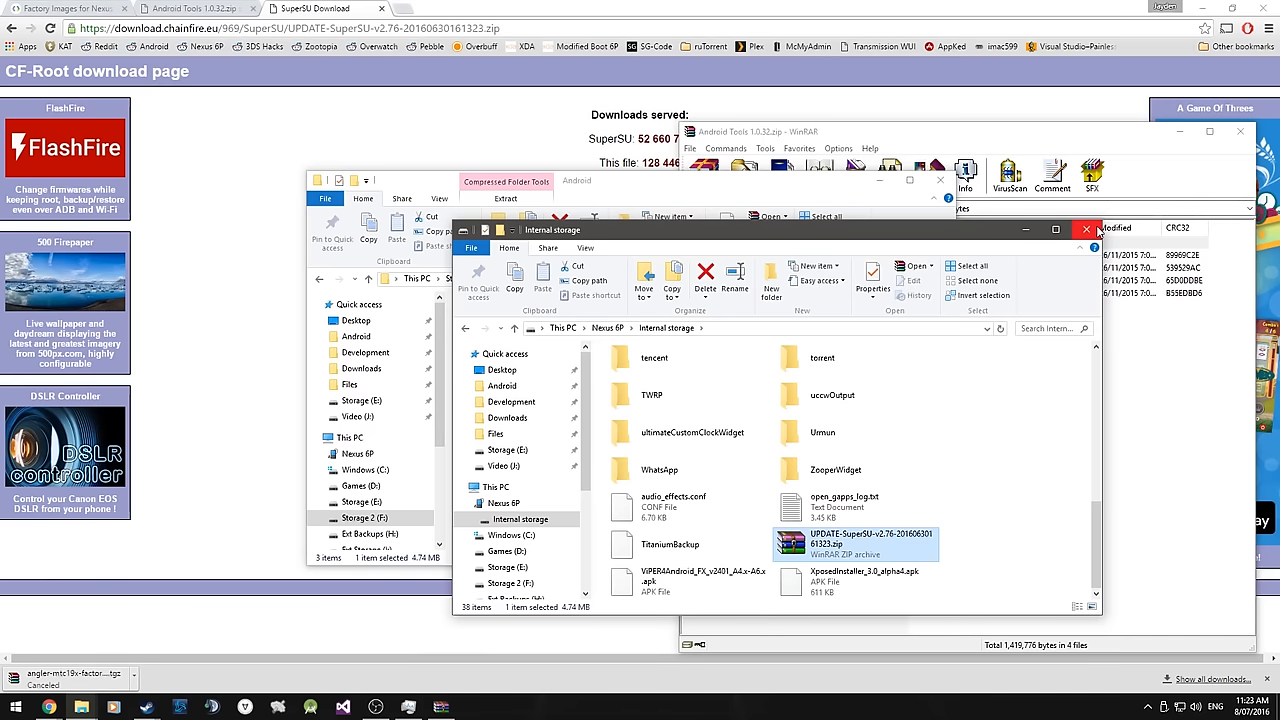
click(1085, 229)
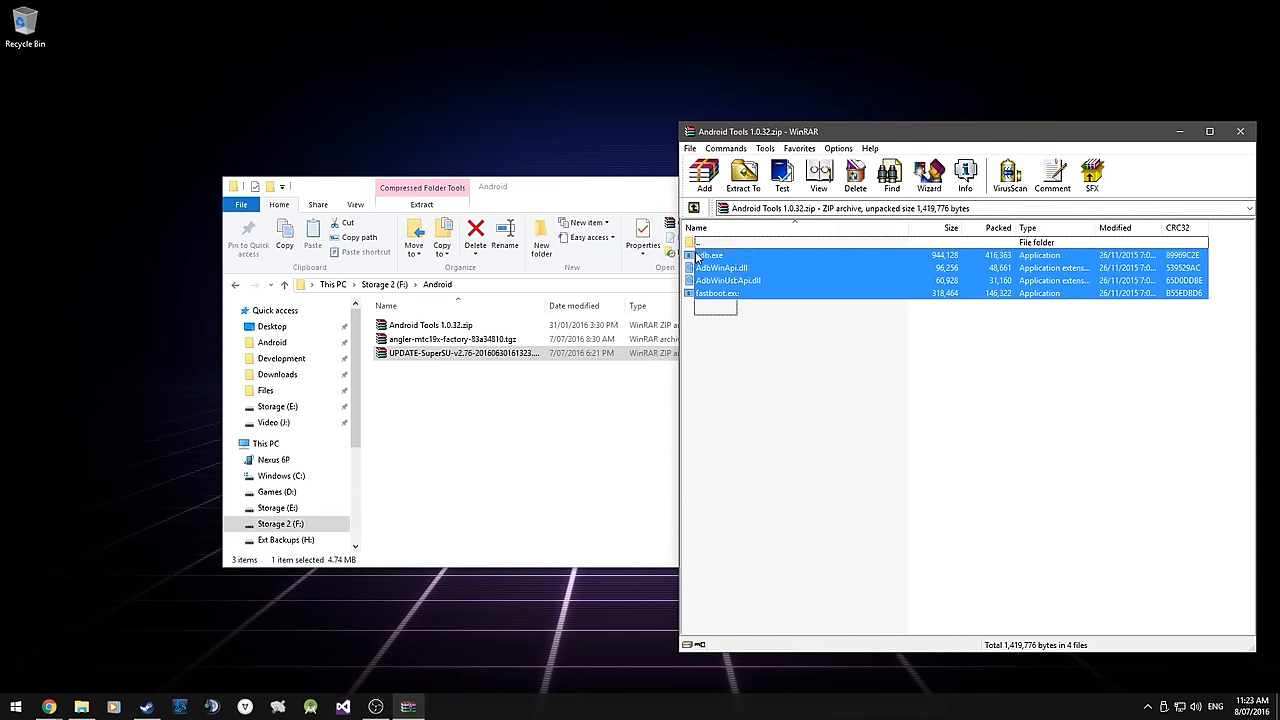
Extract adb, fastboot and the two DLLs into F:\Android, then close WinRAR.
click(743, 175)
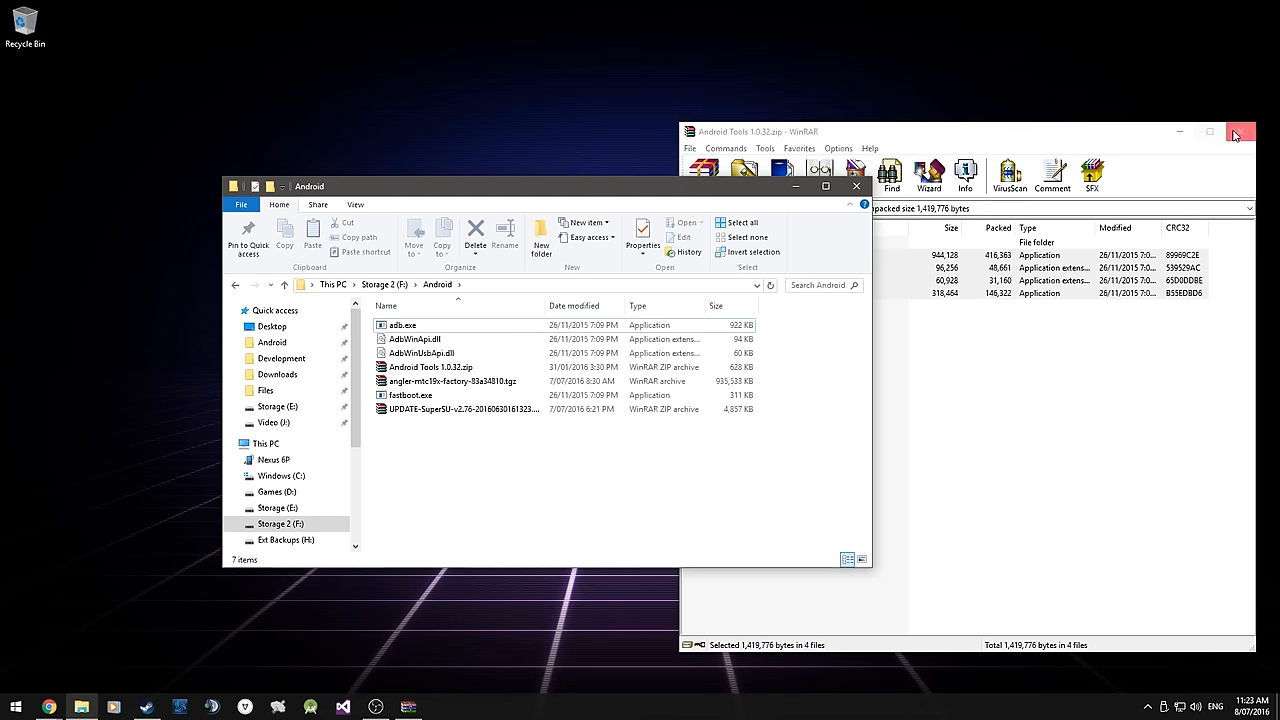
click(1240, 131)
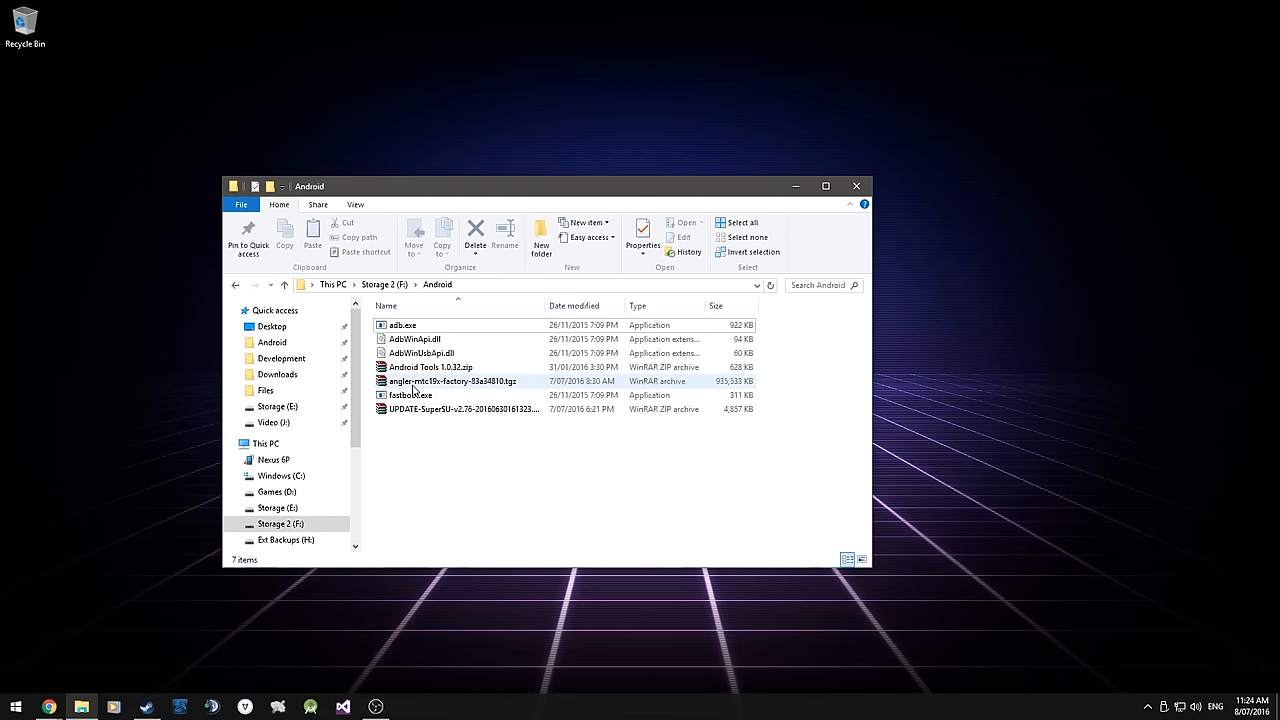
mouse_move(450, 381)
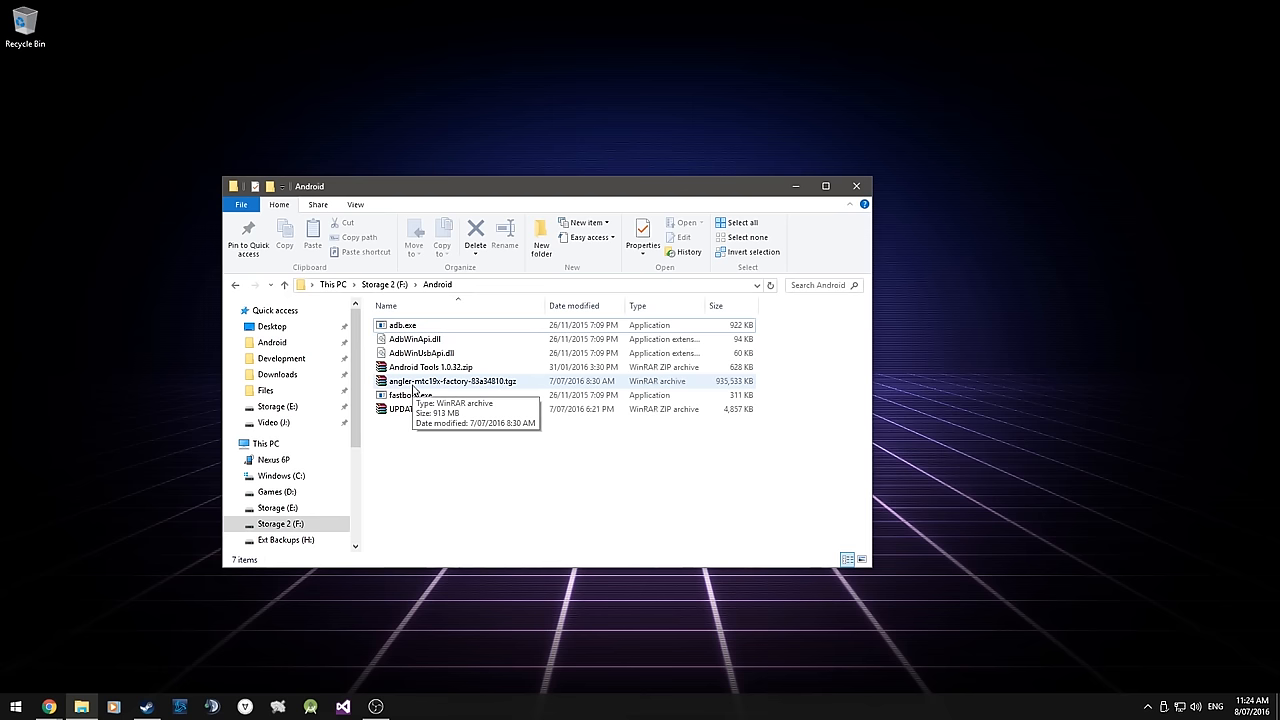
Extract all angler-mtc19x files from the factory image archive into F:\Android.
click(450, 381)
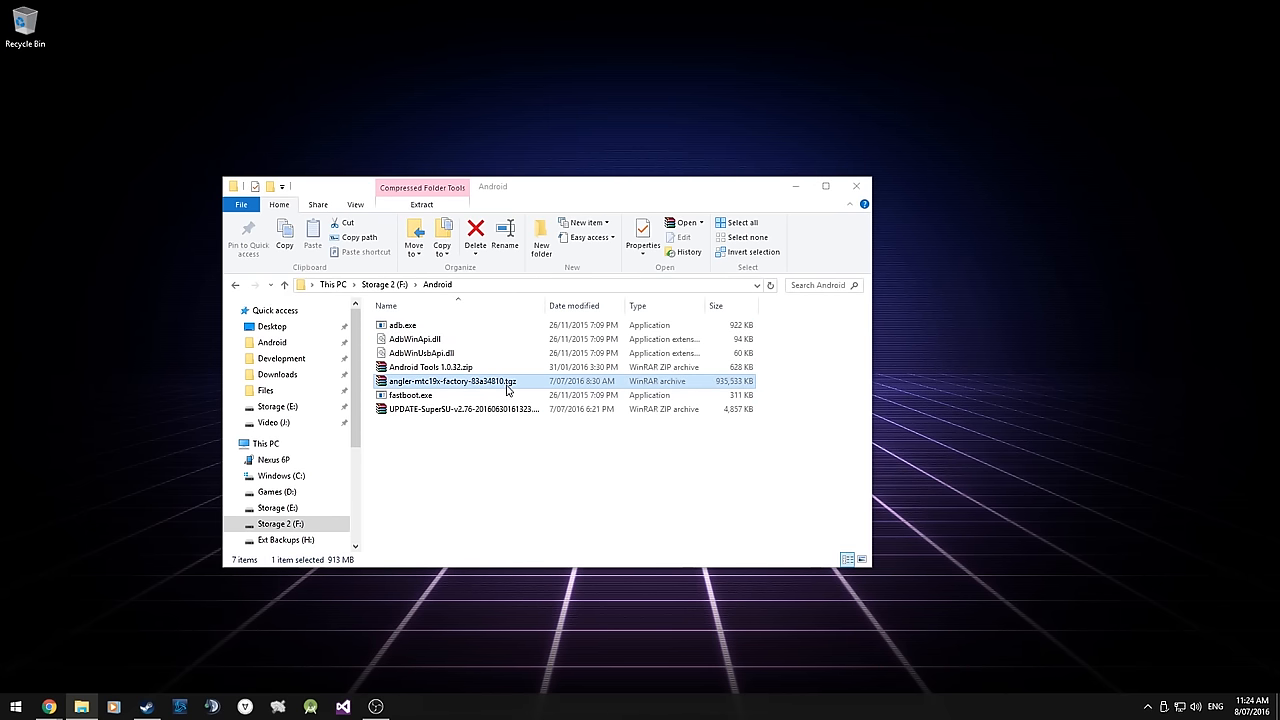
mouse_move(513, 383)
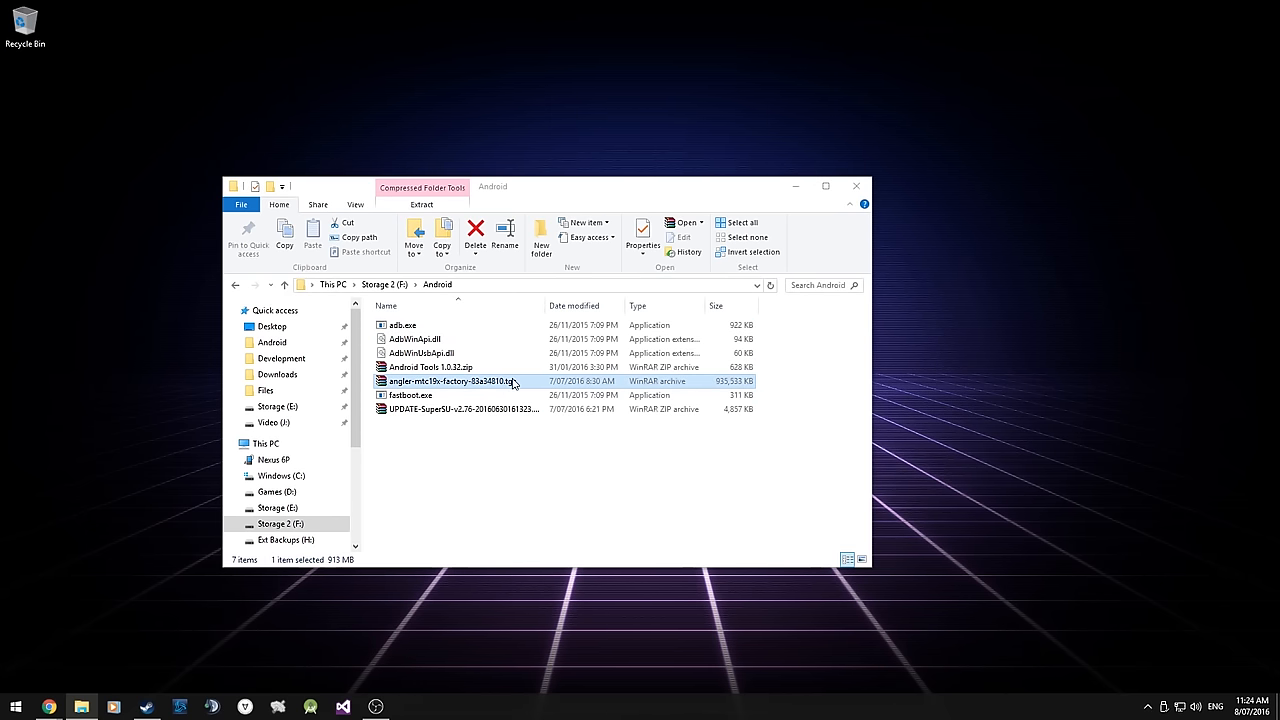
double_click(450, 381)
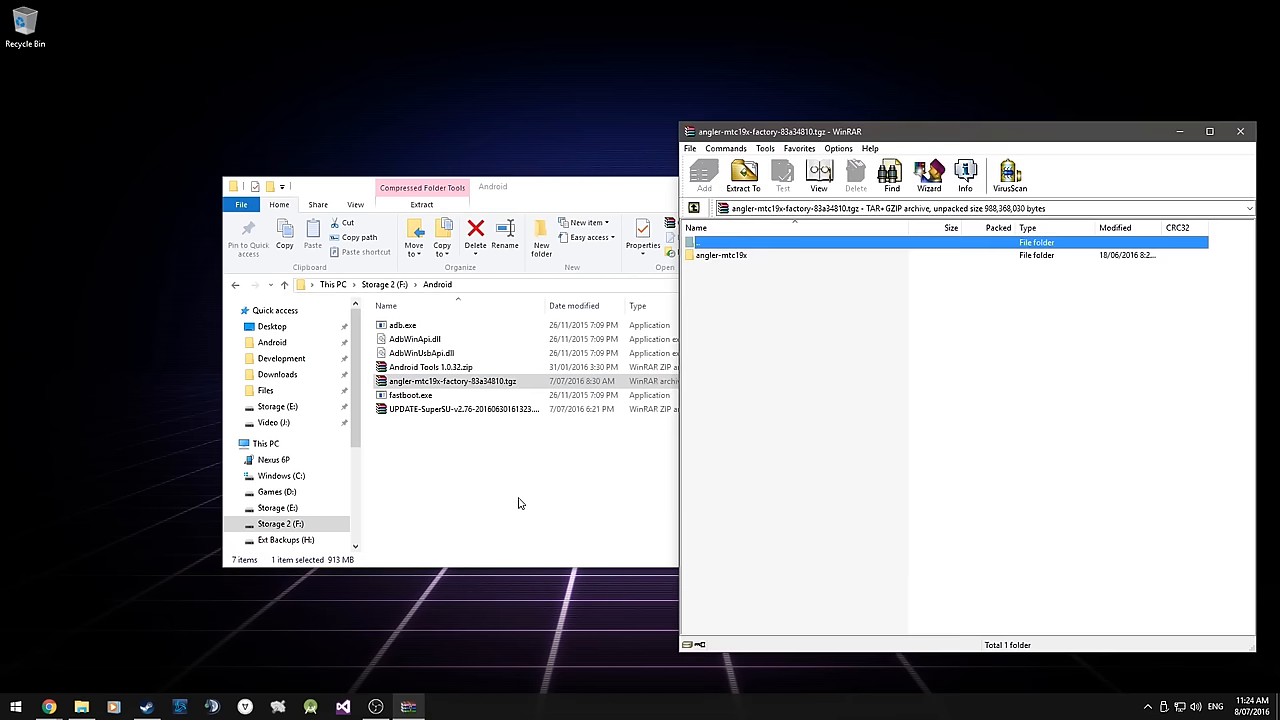
mouse_move(721, 261)
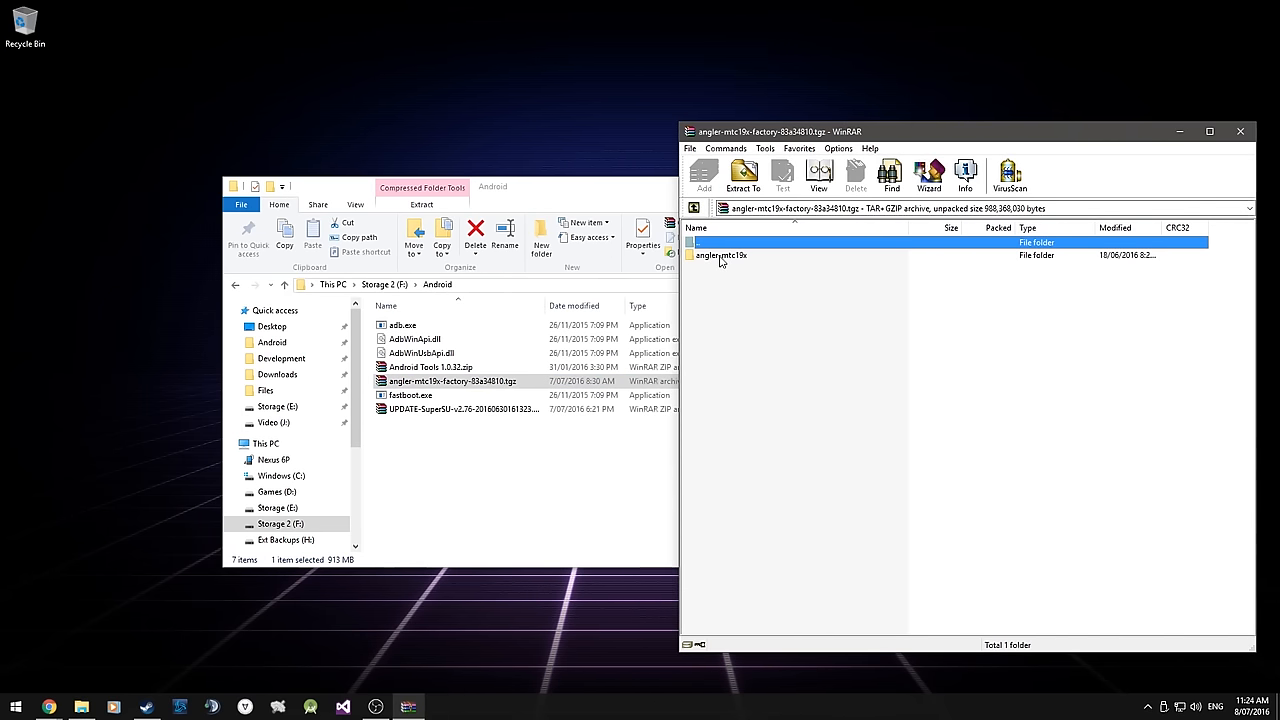
double_click(720, 255)
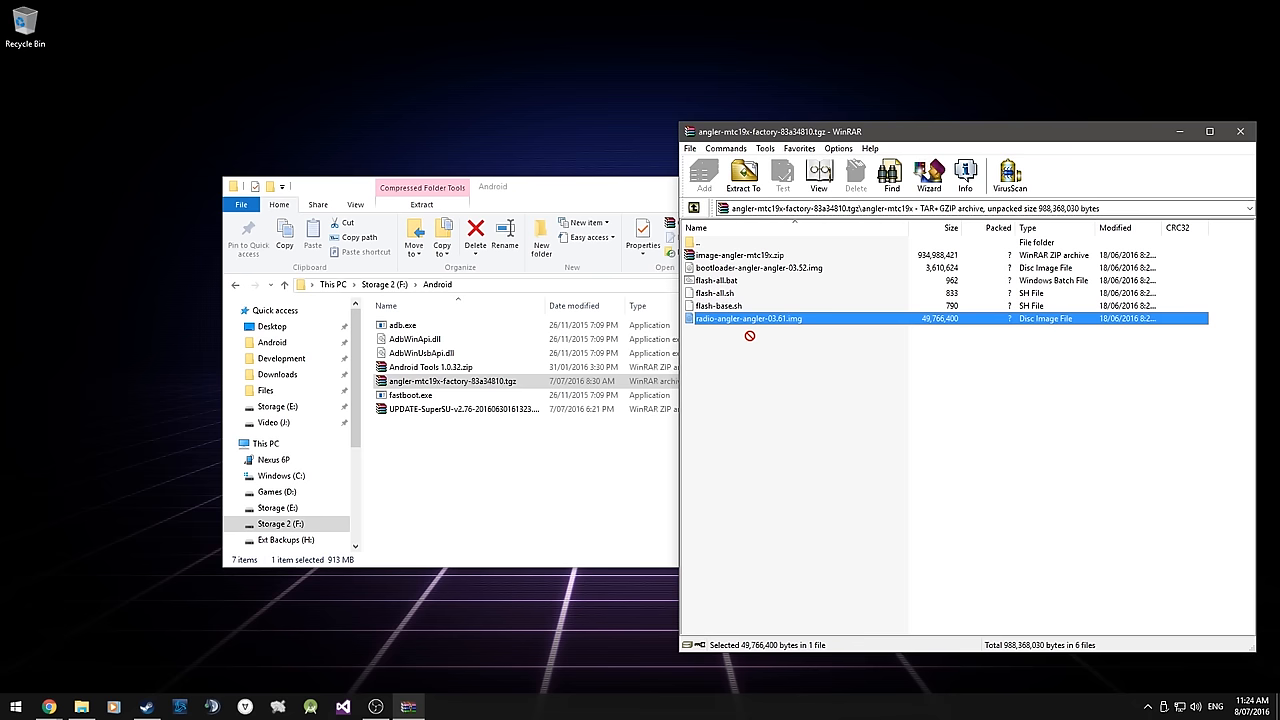
key(ctrl+a)
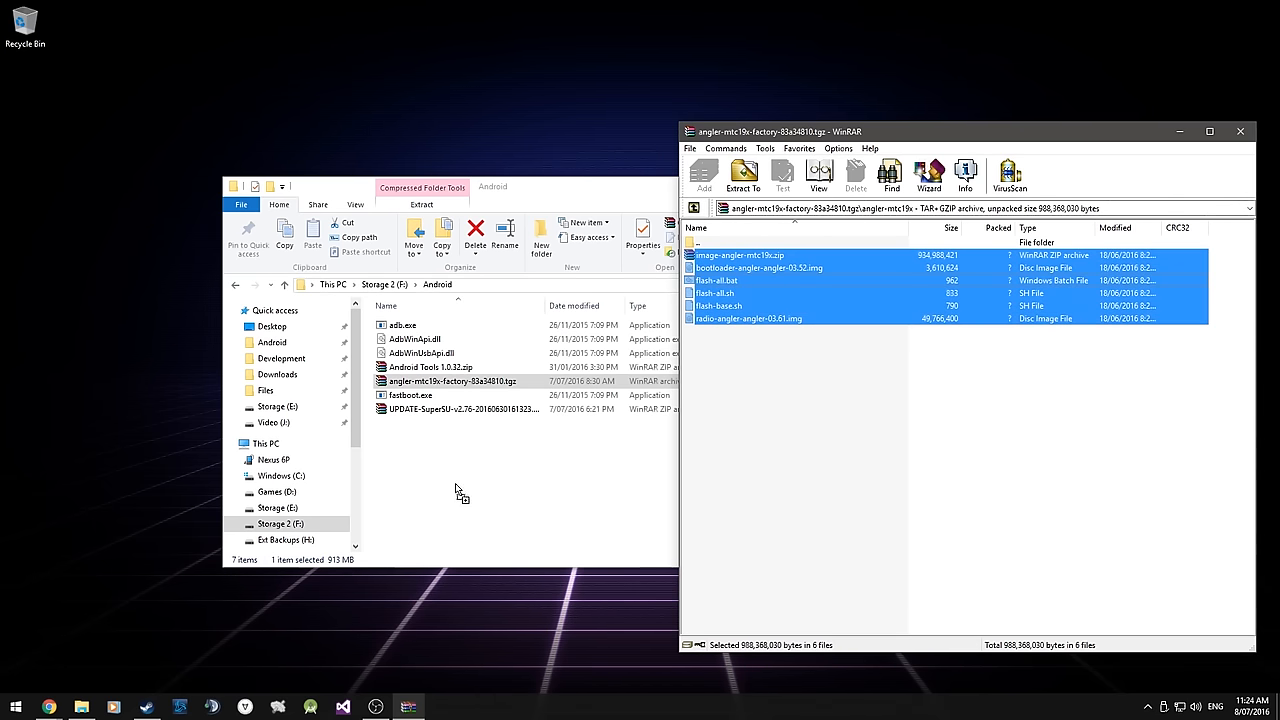
click(743, 175)
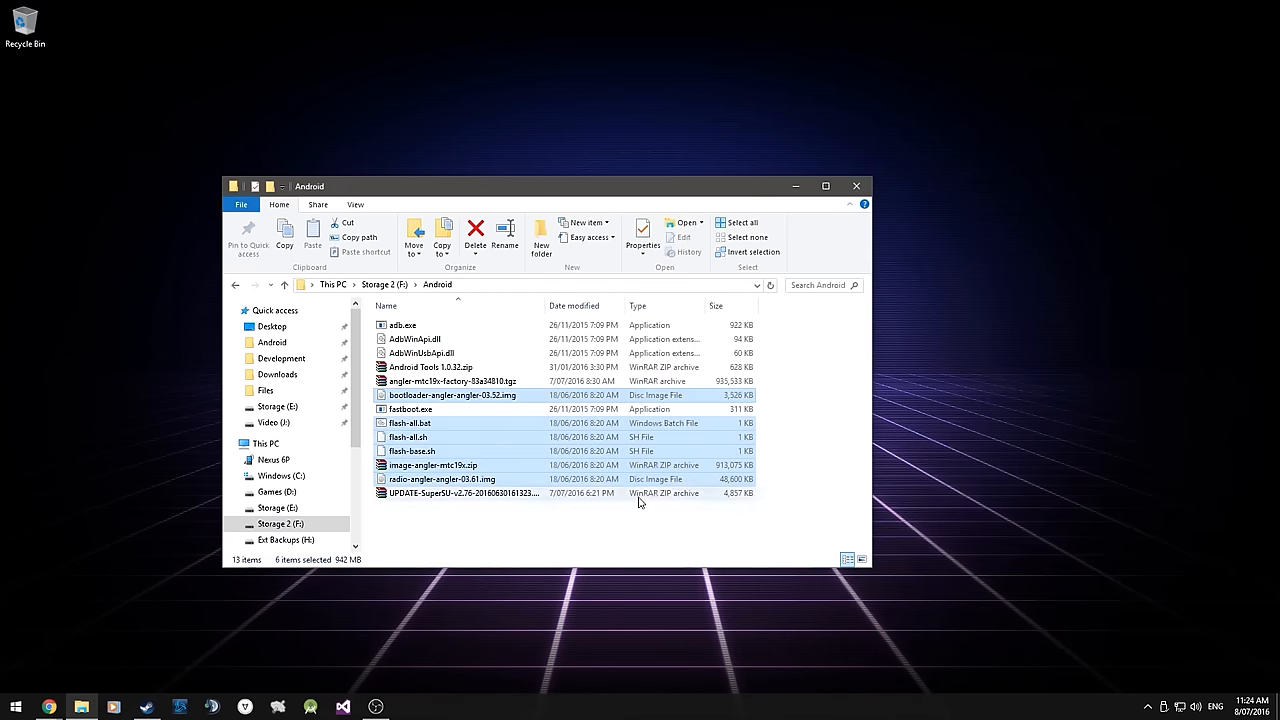
Extract the .img files from image-angler-mtc19x.zip into F:\Android.
click(433, 465)
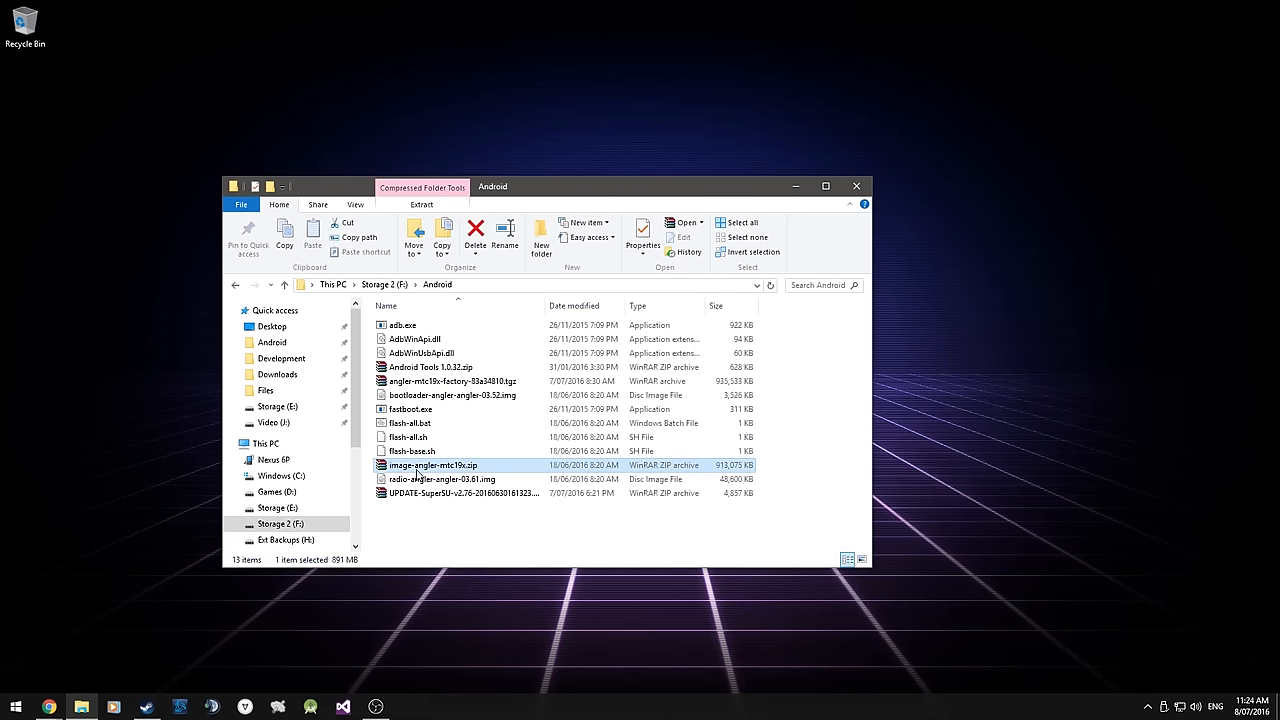
mouse_move(450, 470)
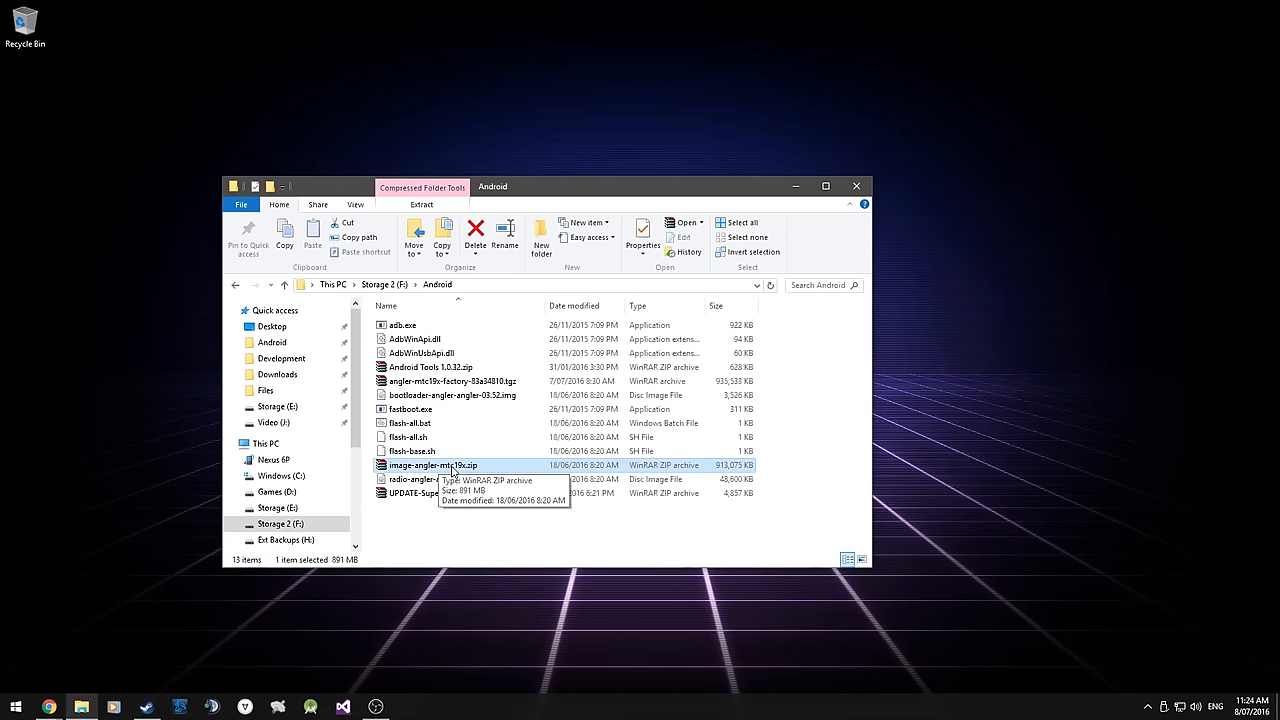
double_click(432, 465)
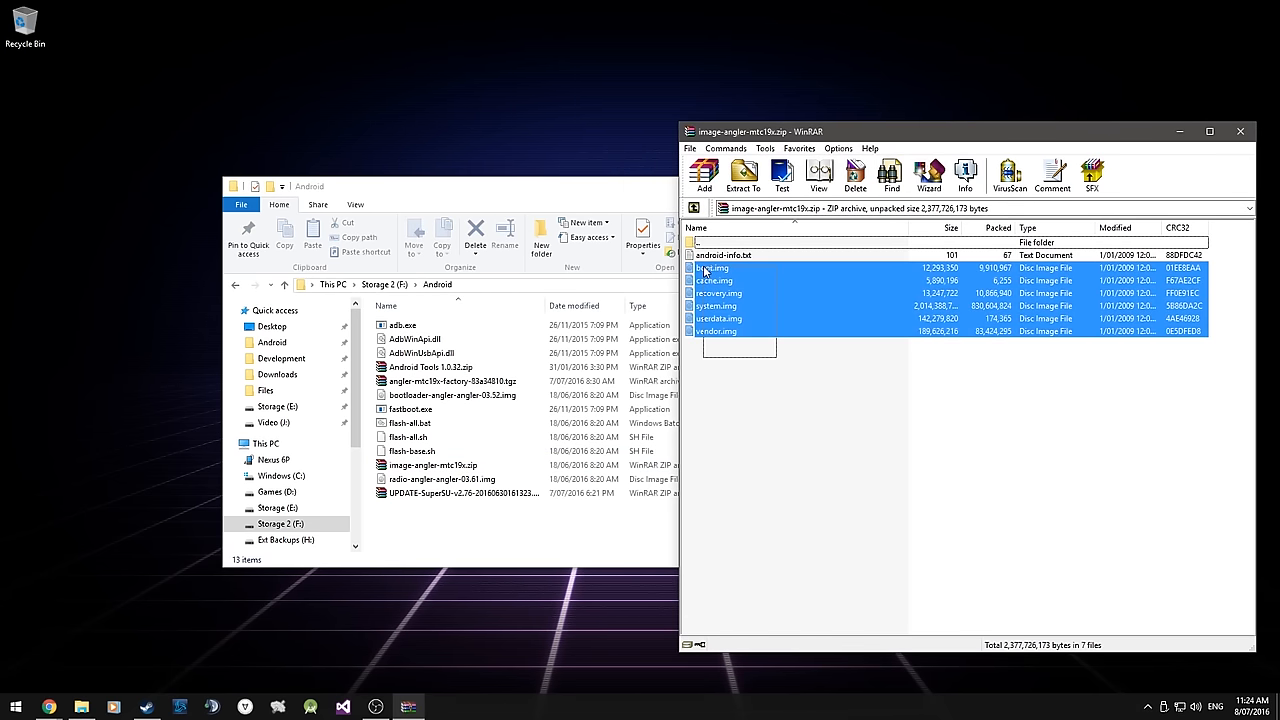
click(743, 175)
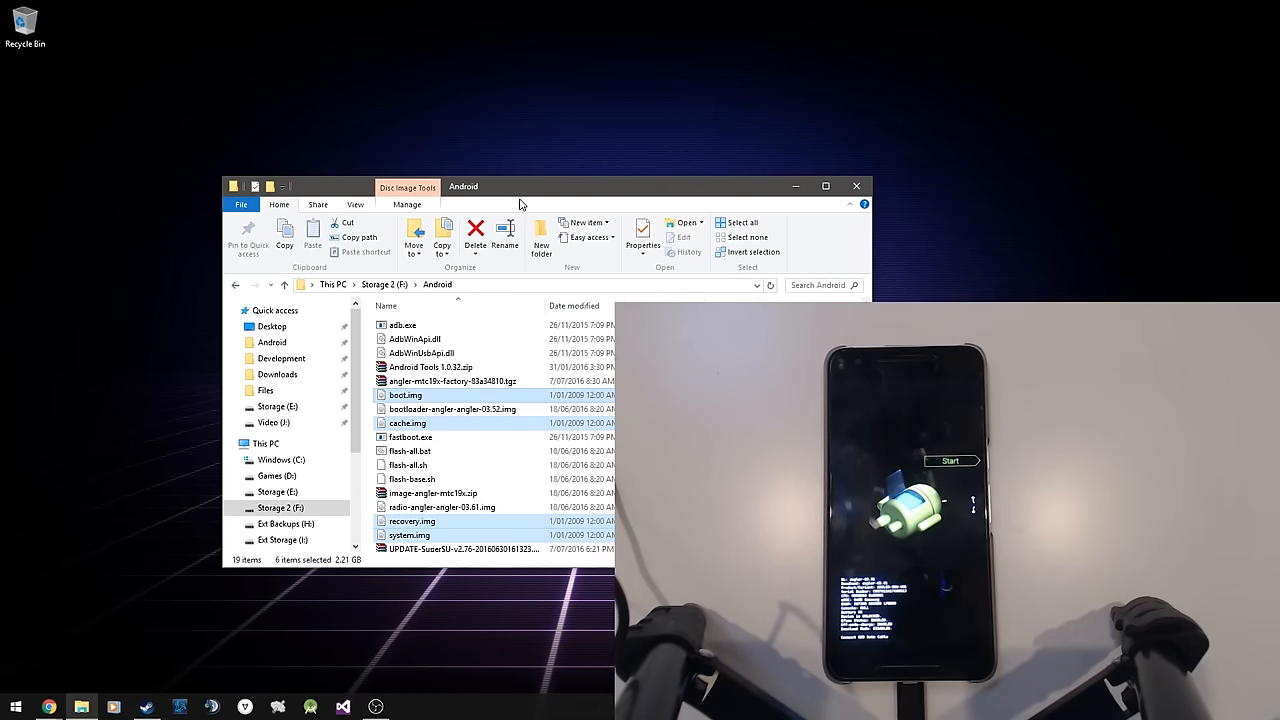
Move Explorer aside and open a command window at F:\Android.
drag(519, 186, 310, 47)
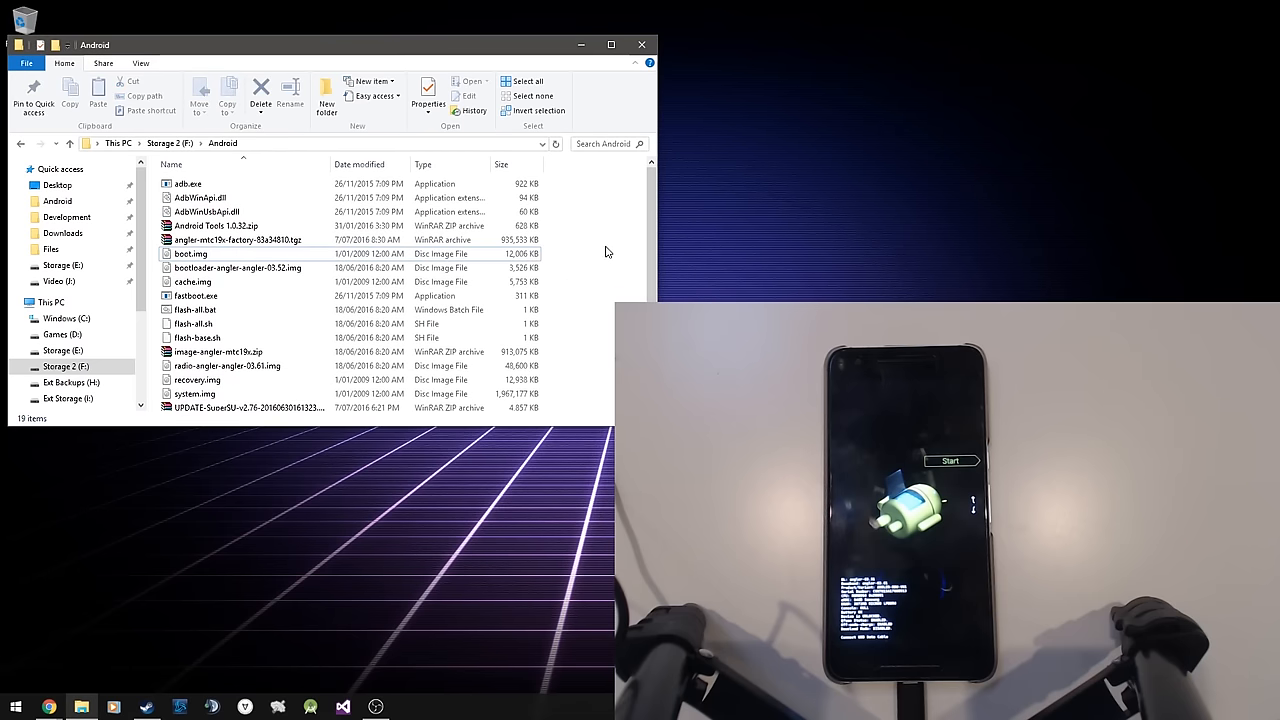
right_click(605, 225)
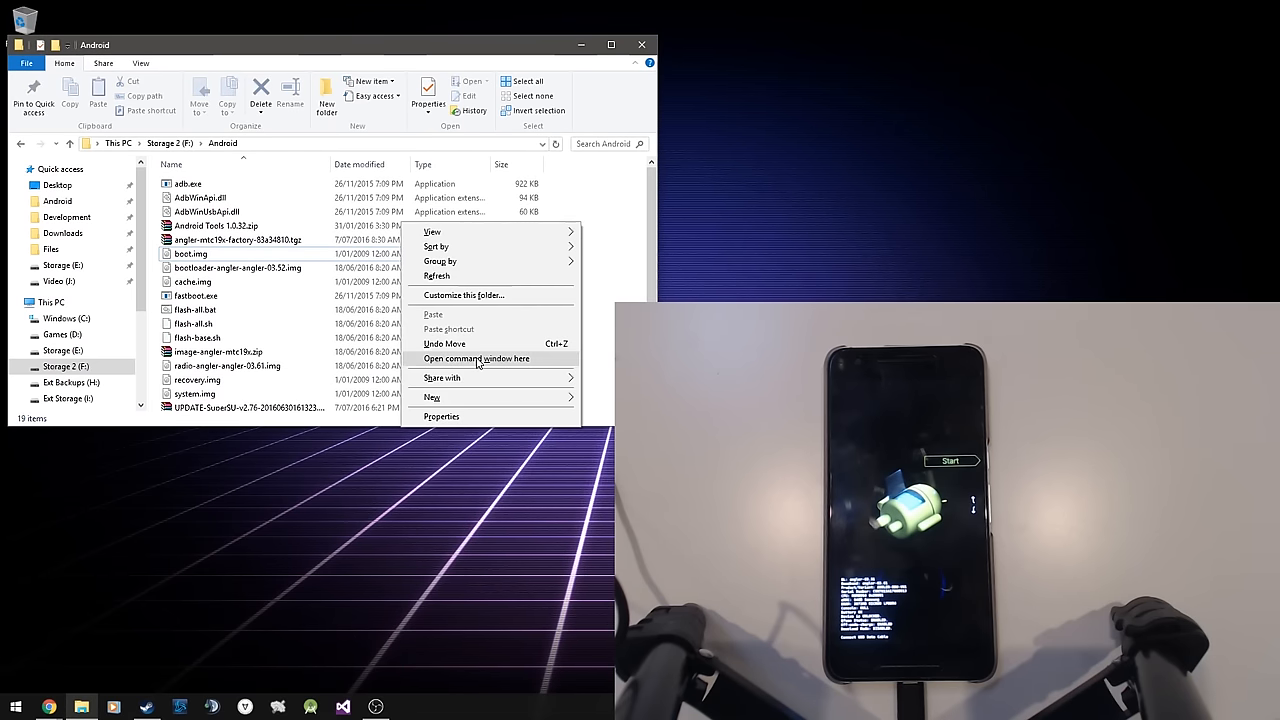
click(476, 358)
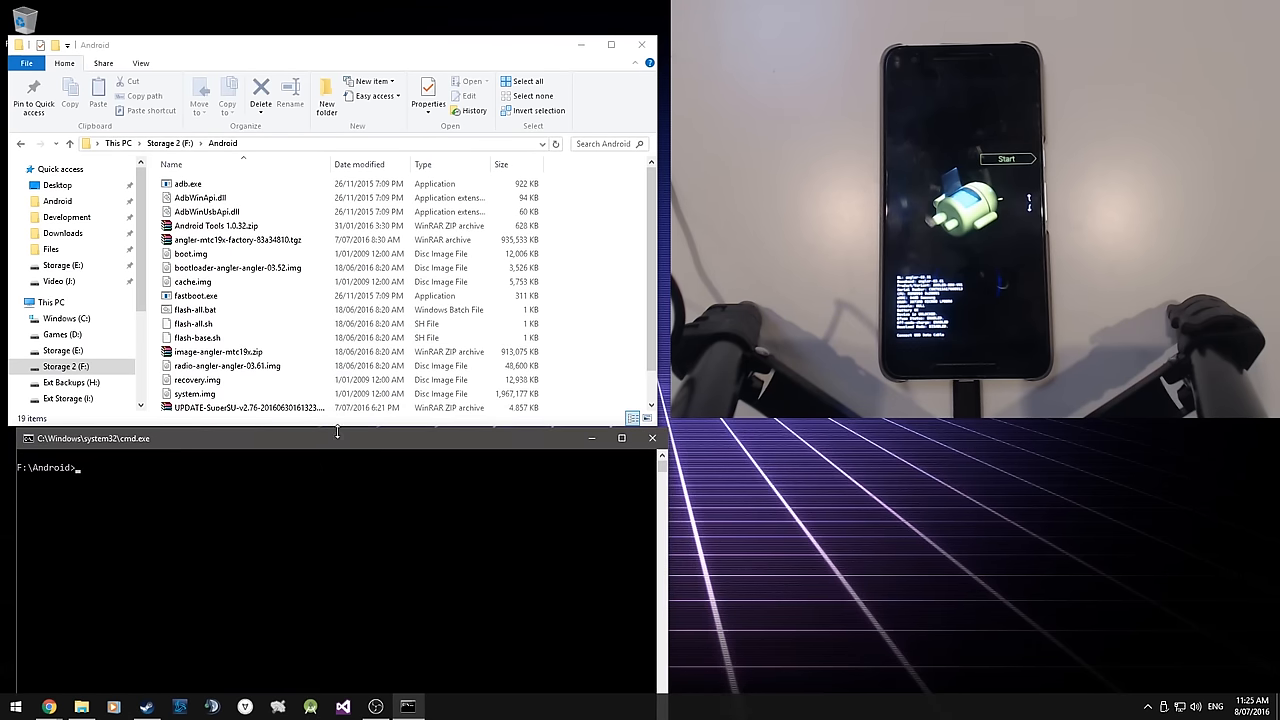
mouse_move(303, 484)
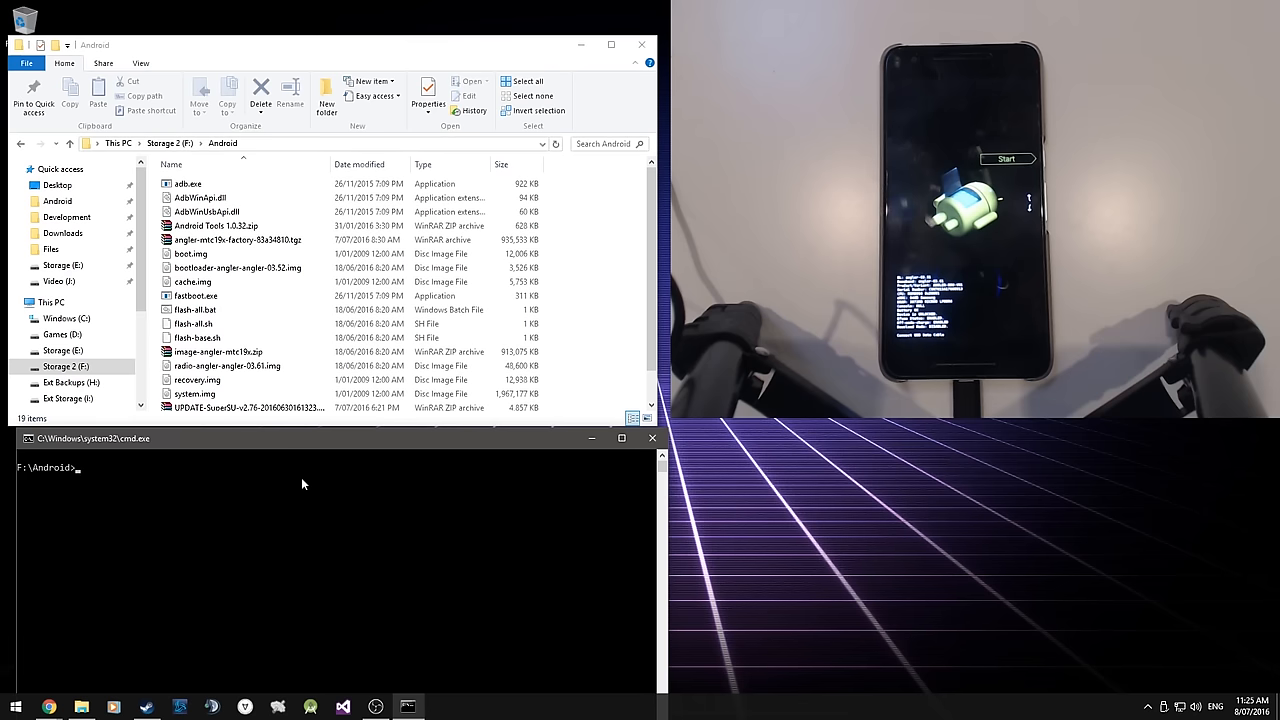
Run 'fastboot flash bootloader F:\Android\bootloader-angler-angler-03.52.img'.
text(fas)
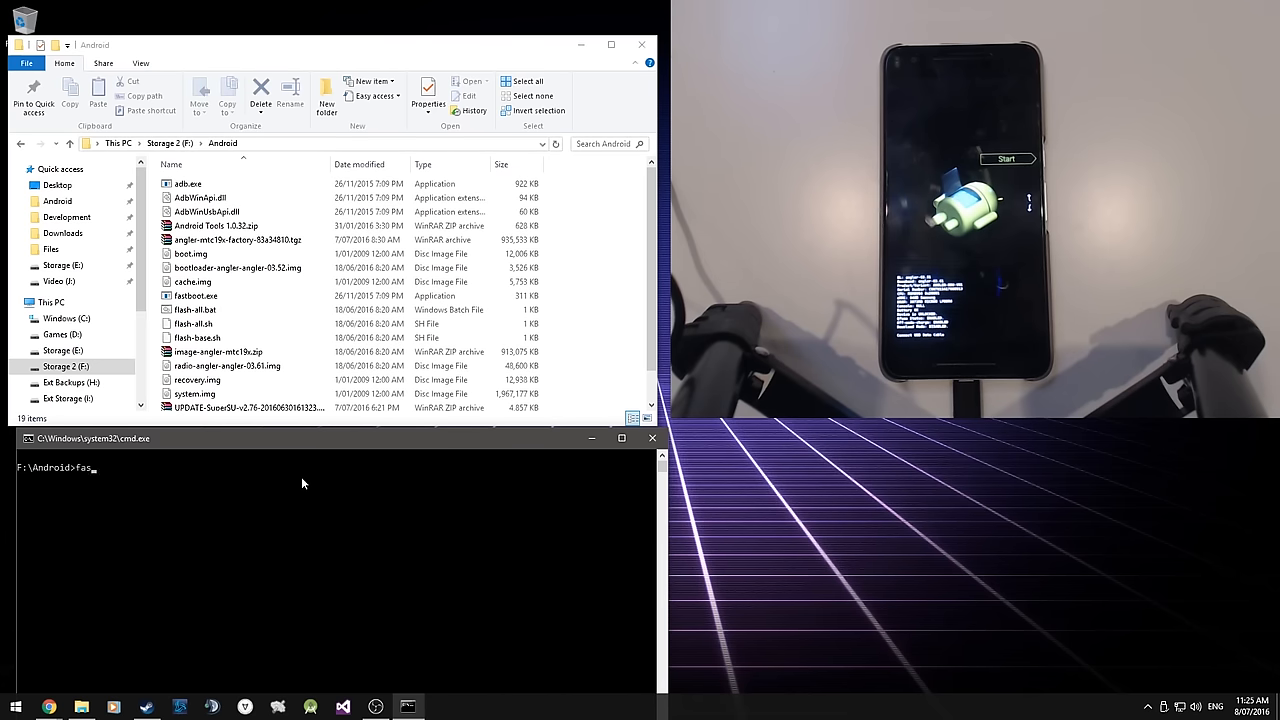
text(tboot flash bootloader)
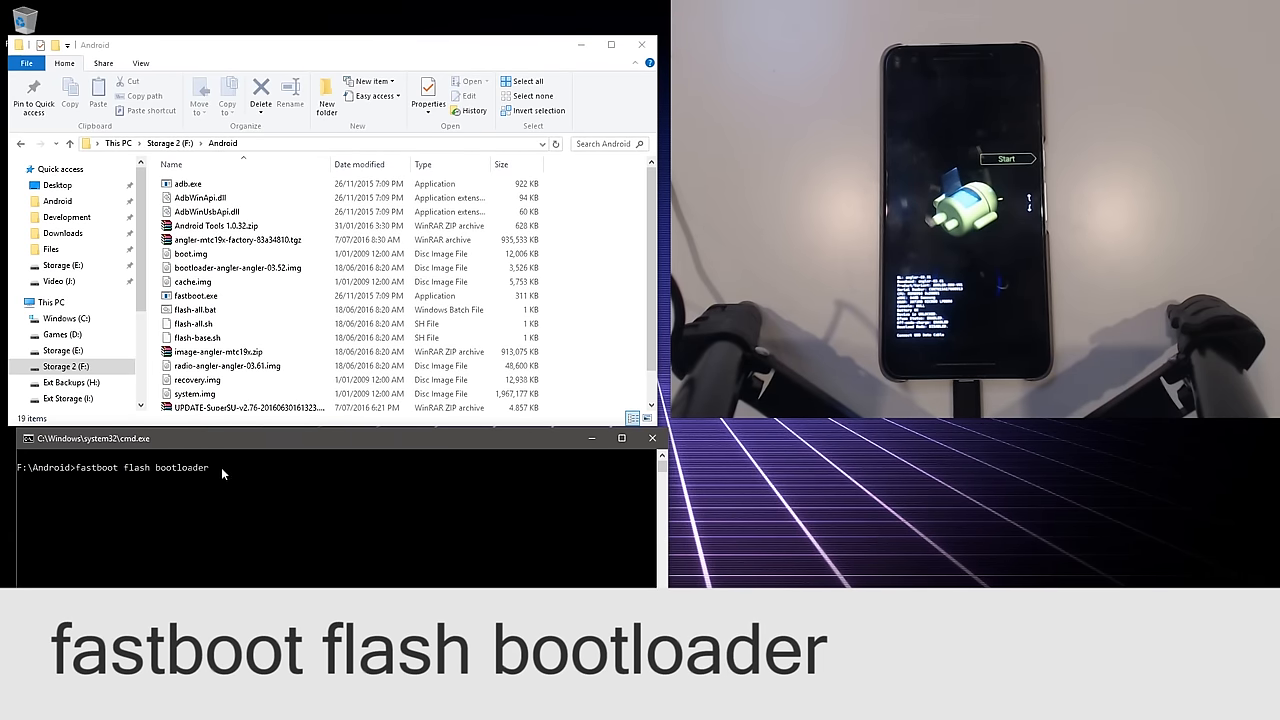
click(246, 267)
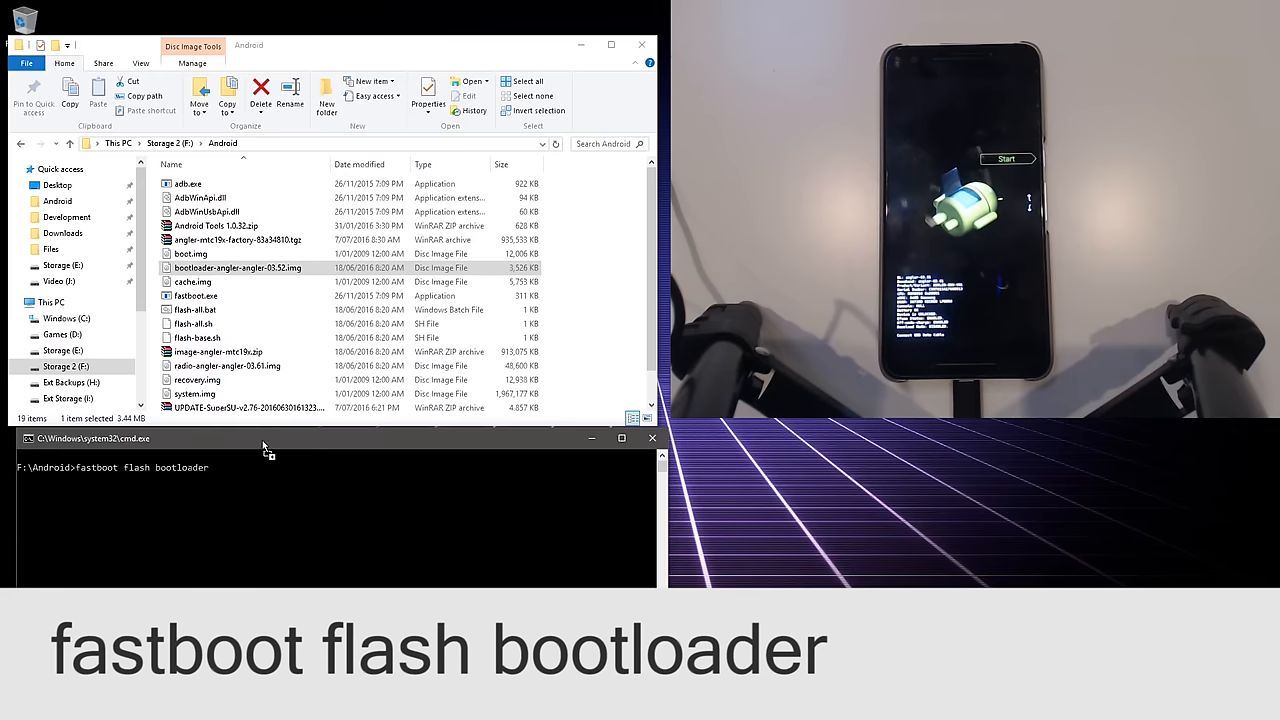
text(F:\Android\bootloader-angler-angler-03.52.img)
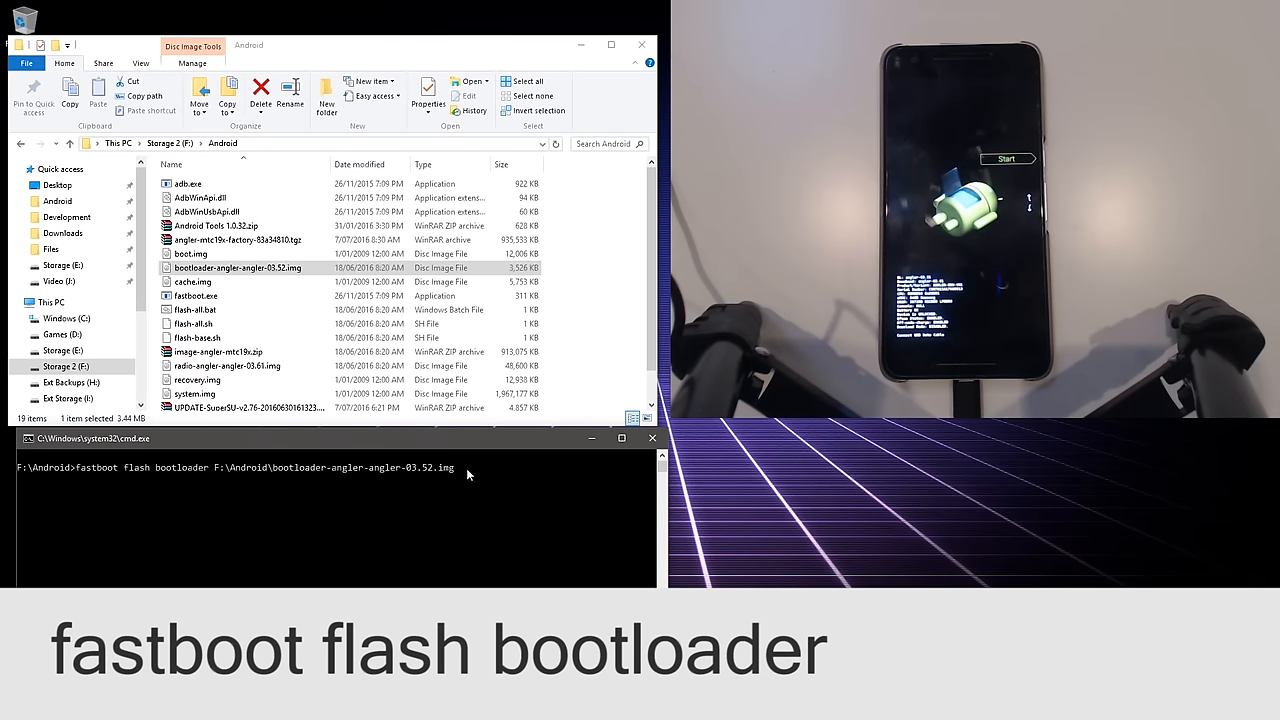
key(Return)
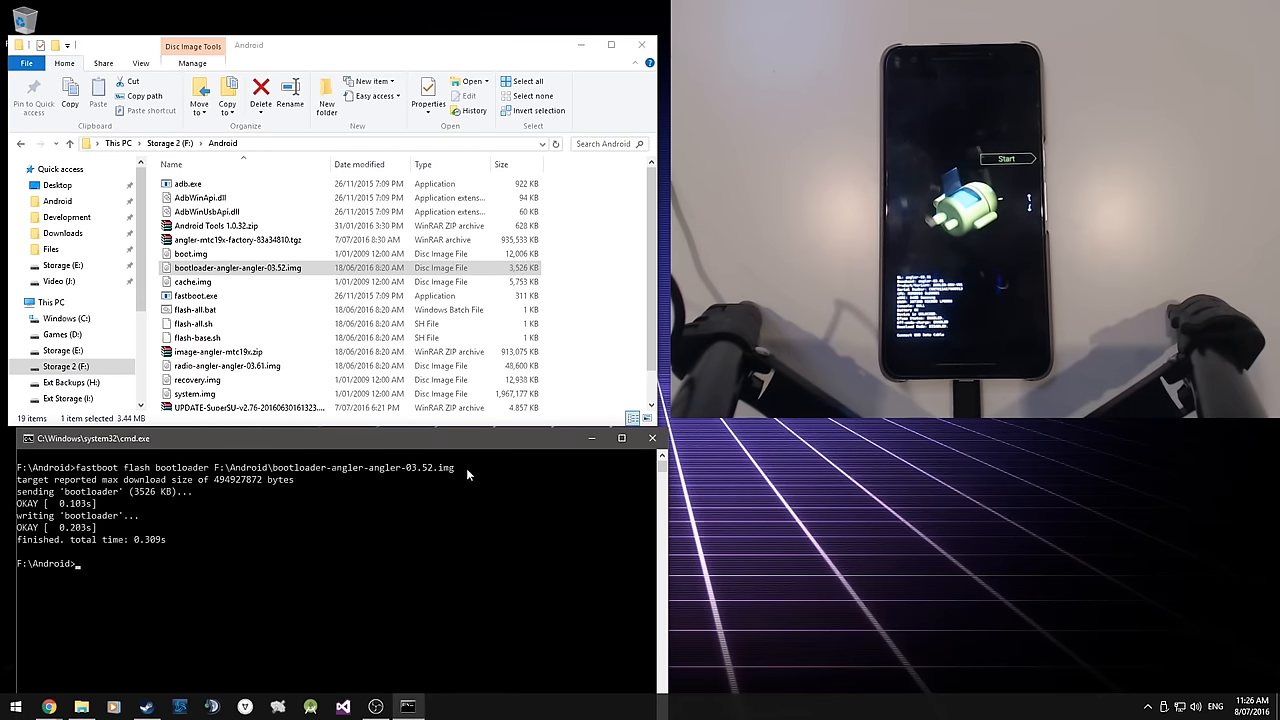
Enter 'fastboot reboot-bootloader' to restart the phone into the bootloader.
text(fastboot)
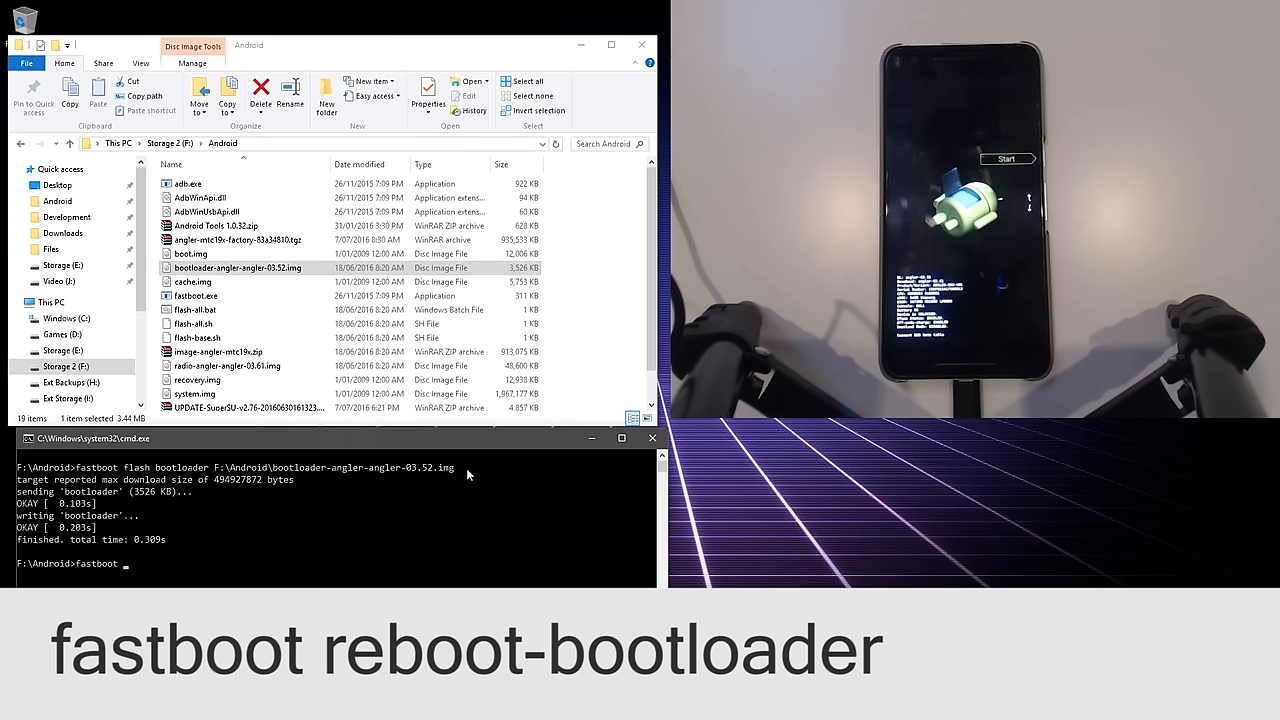
text(reboot-b)
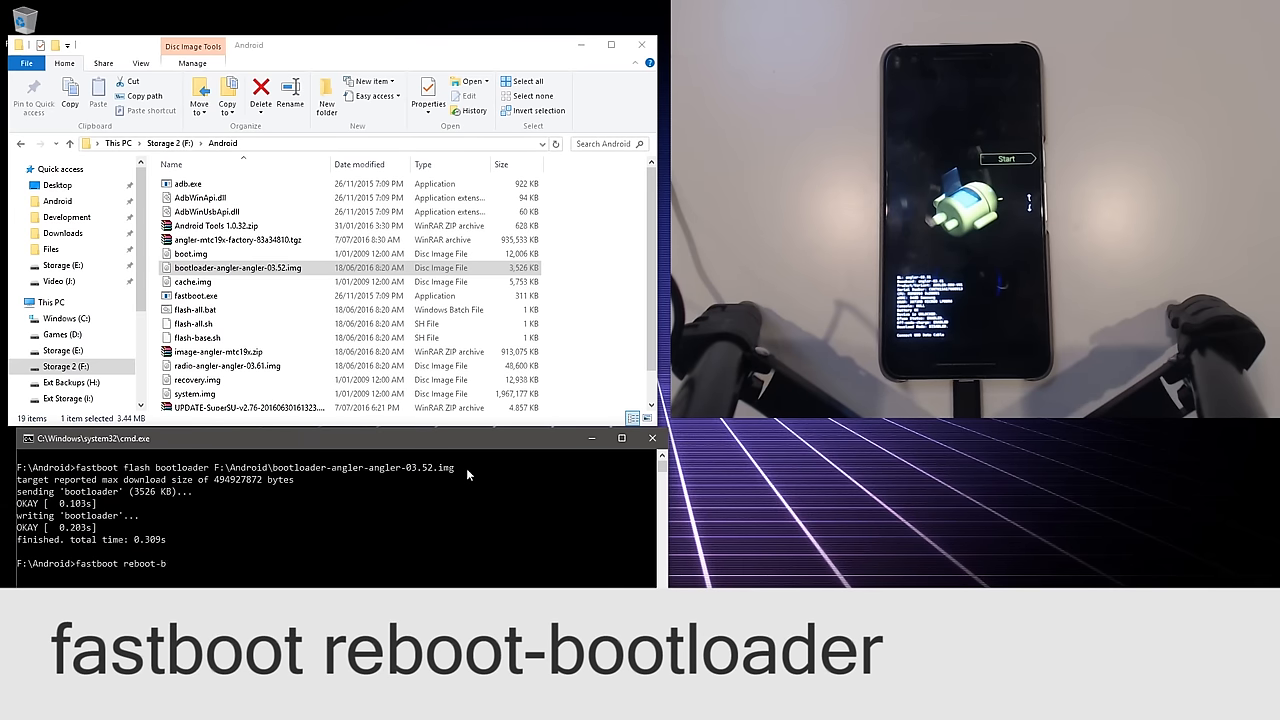
text(ootloader)
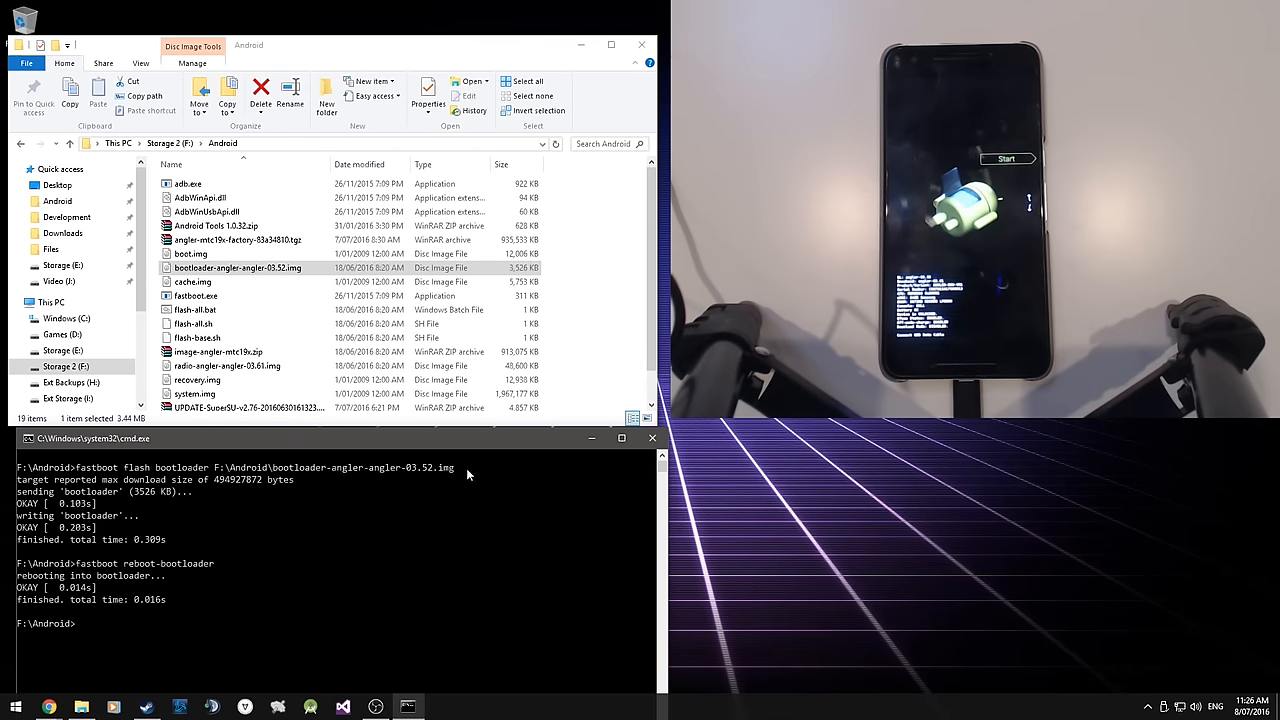
text(f)
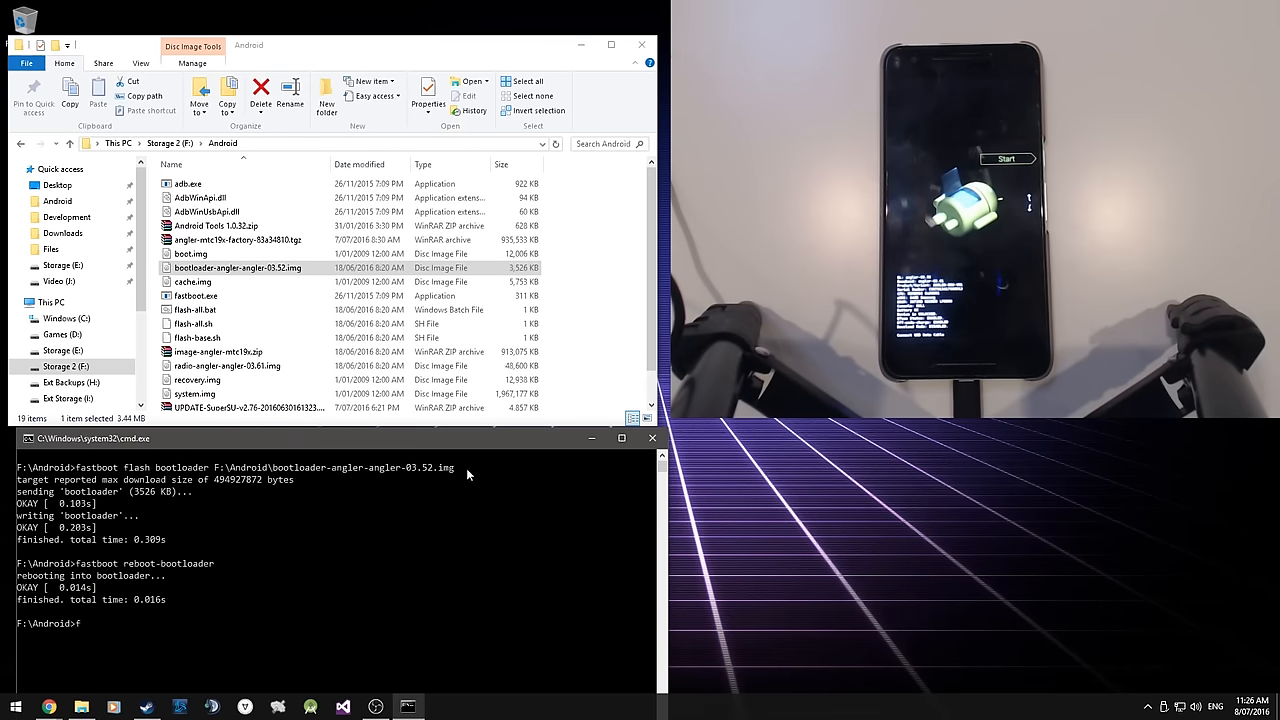
Run 'fastboot flash radio' to flash the angler 03.61 radio image.
text(fastboot flash rad)
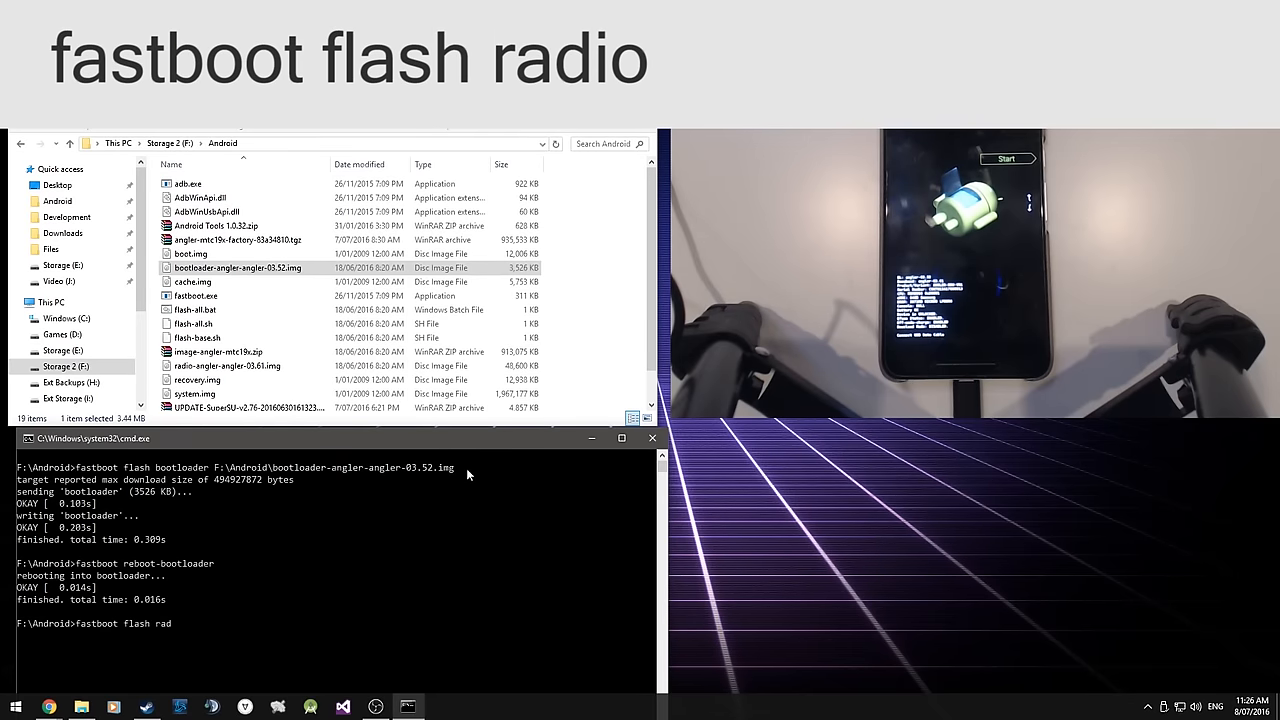
text(io)
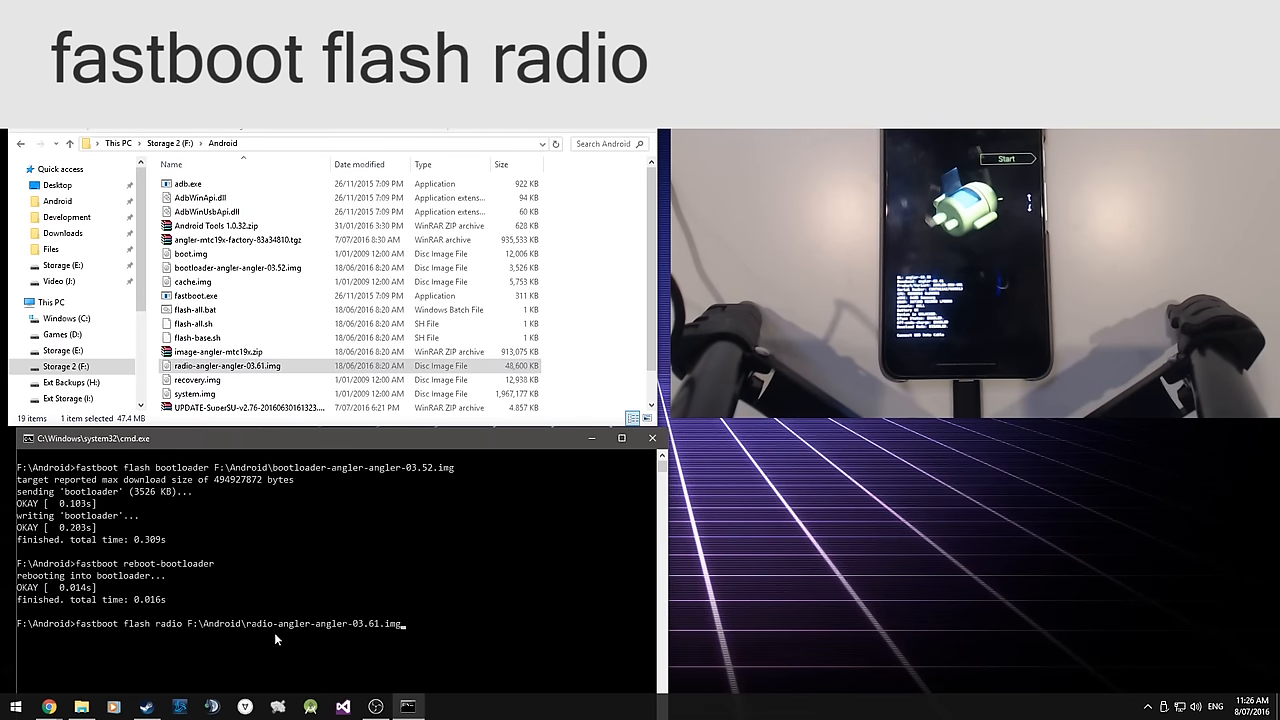
key(Return)
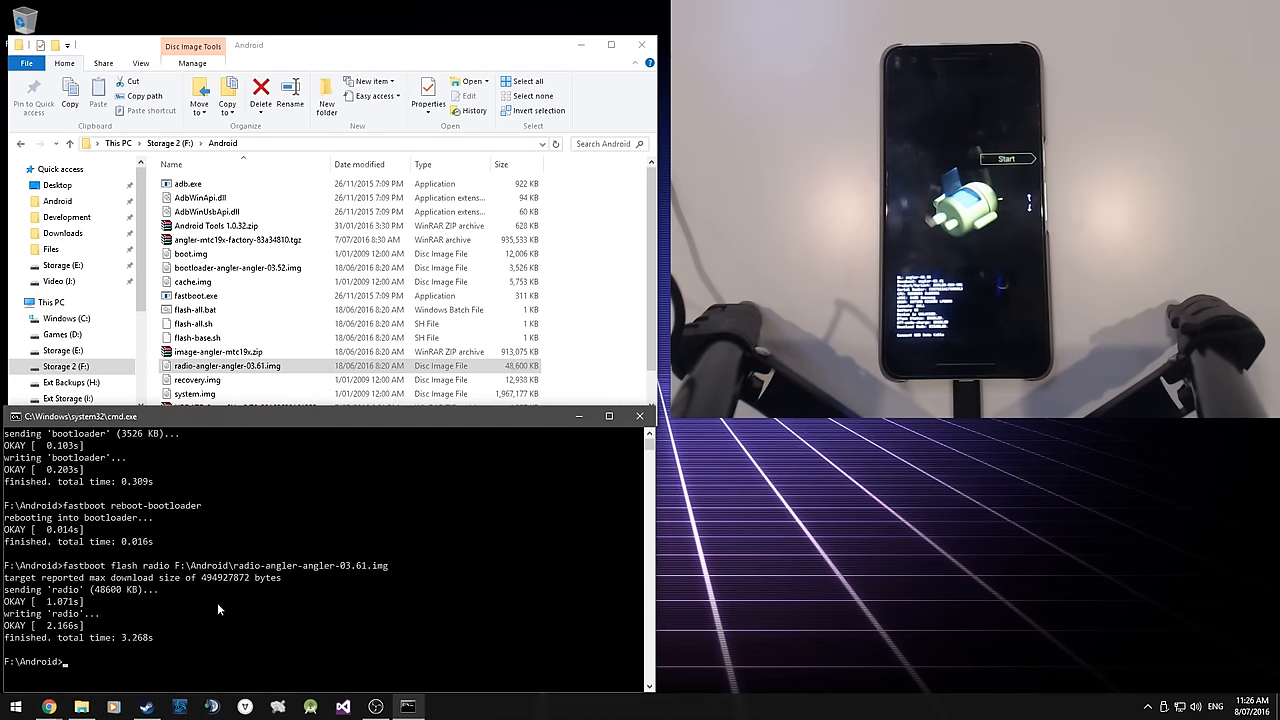
mouse_move(261, 593)
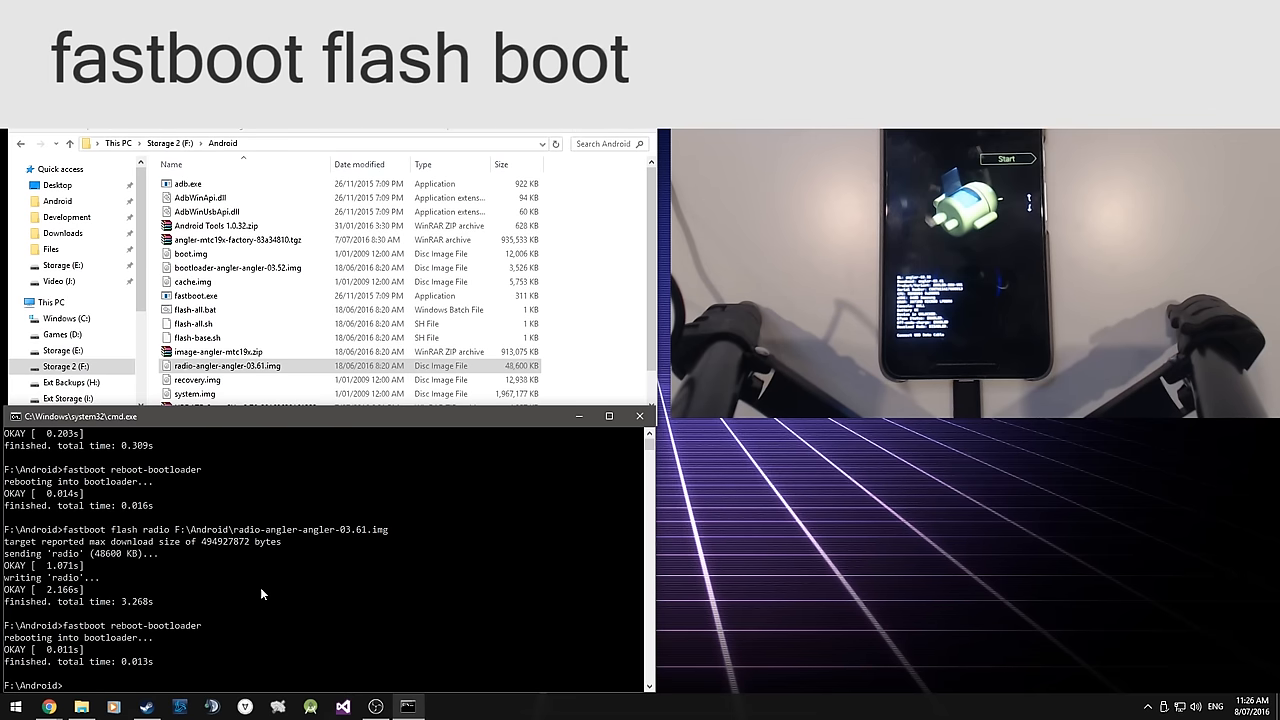
Flash boot.img, erase cache, then enter 'fastboot flash cache F:\Android\cache.img'.
text(fast)
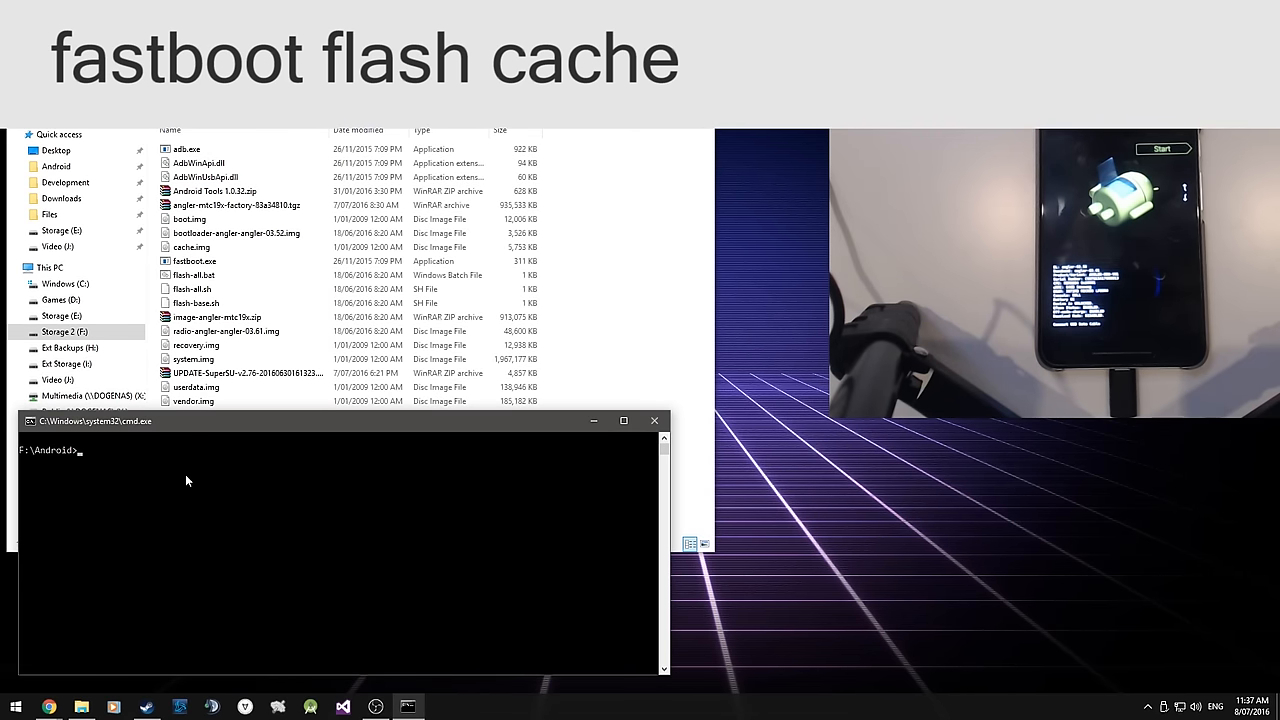
text(fastboot)
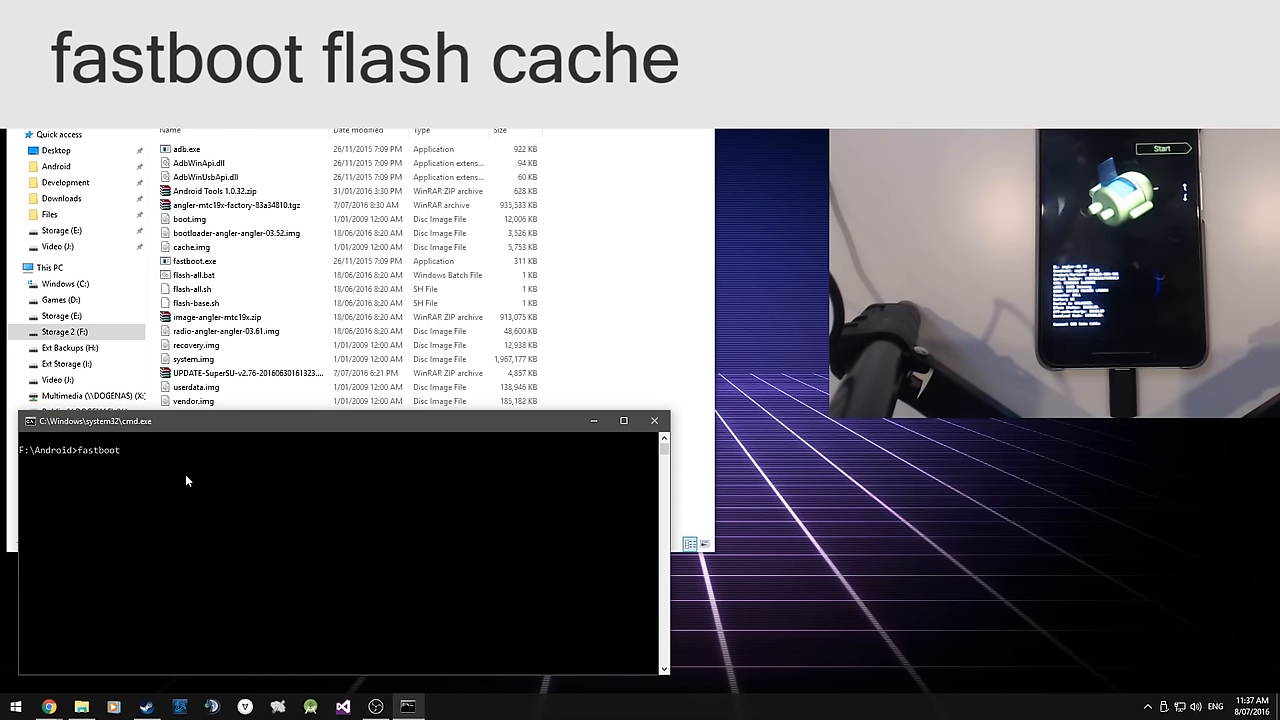
text(flash cache)
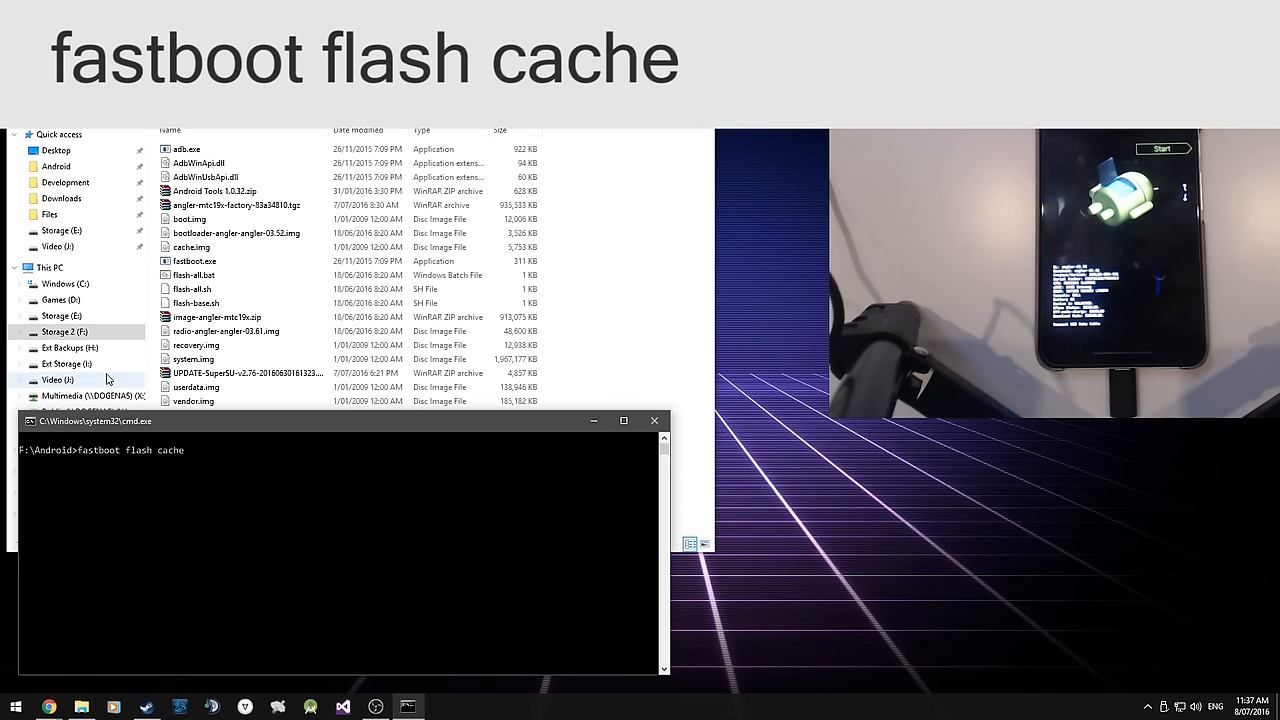
text(F:\Android\cache.img)
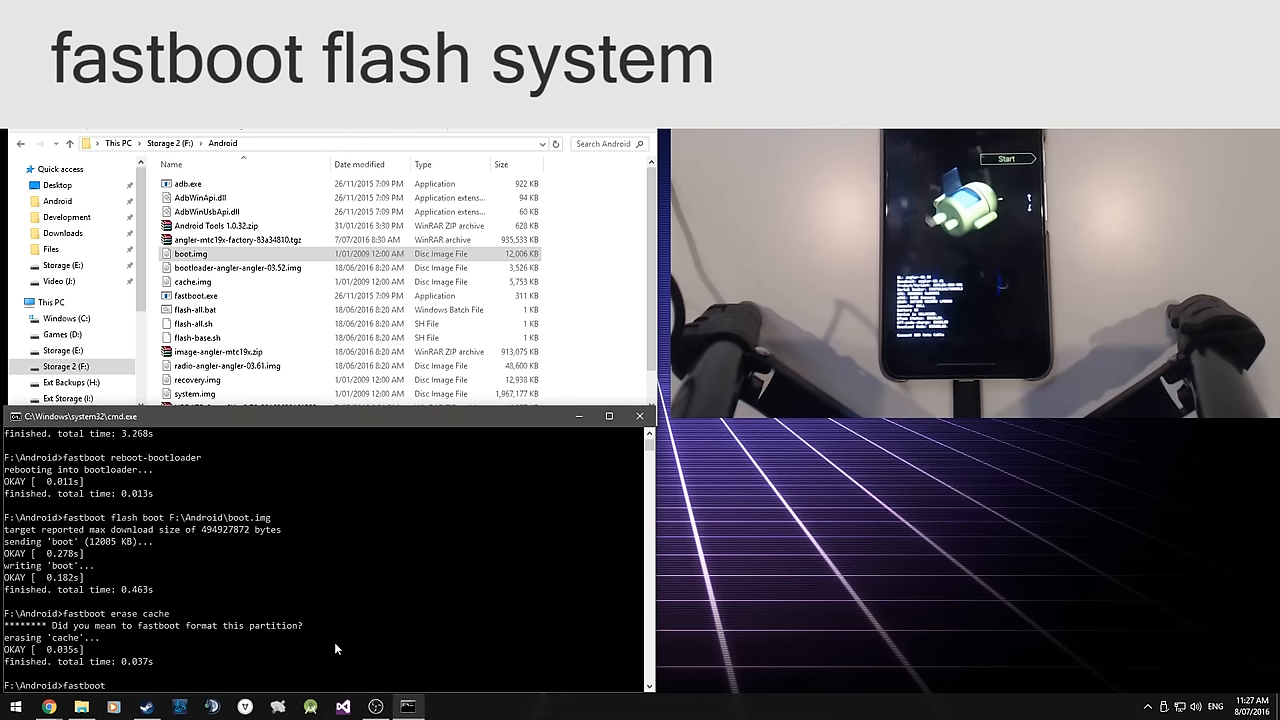
Run 'fastboot flash system' and wait about 75 seconds for it to finish.
text(flash system F:\Android\system.img)
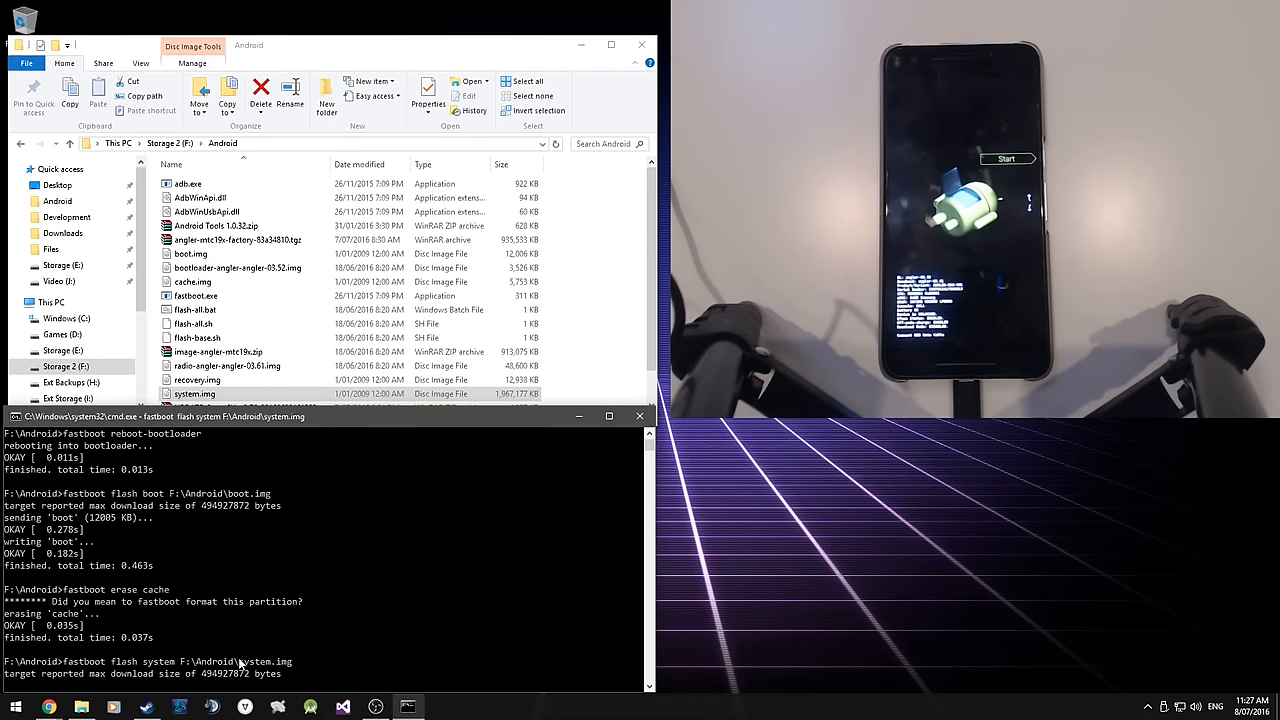
scroll(down, 3)
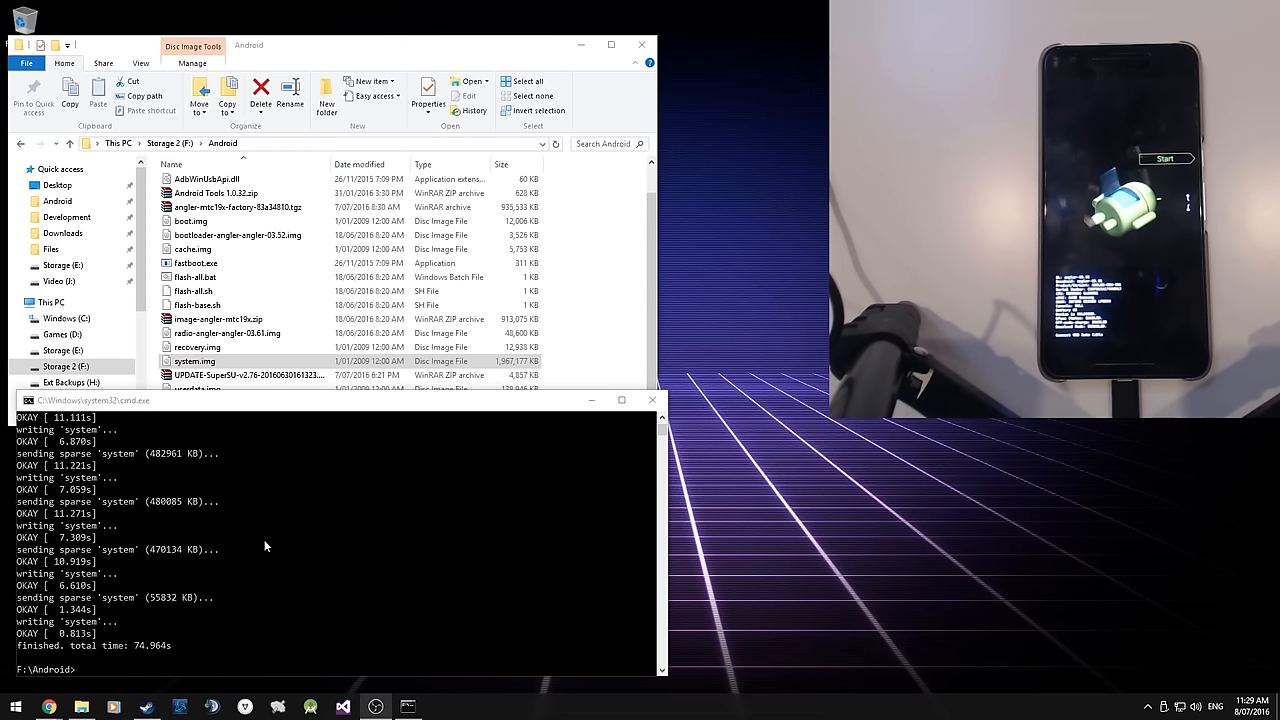
Refocus the command window and start 'fastboot flash vendor', sending the 185181 KB image.
click(196, 305)
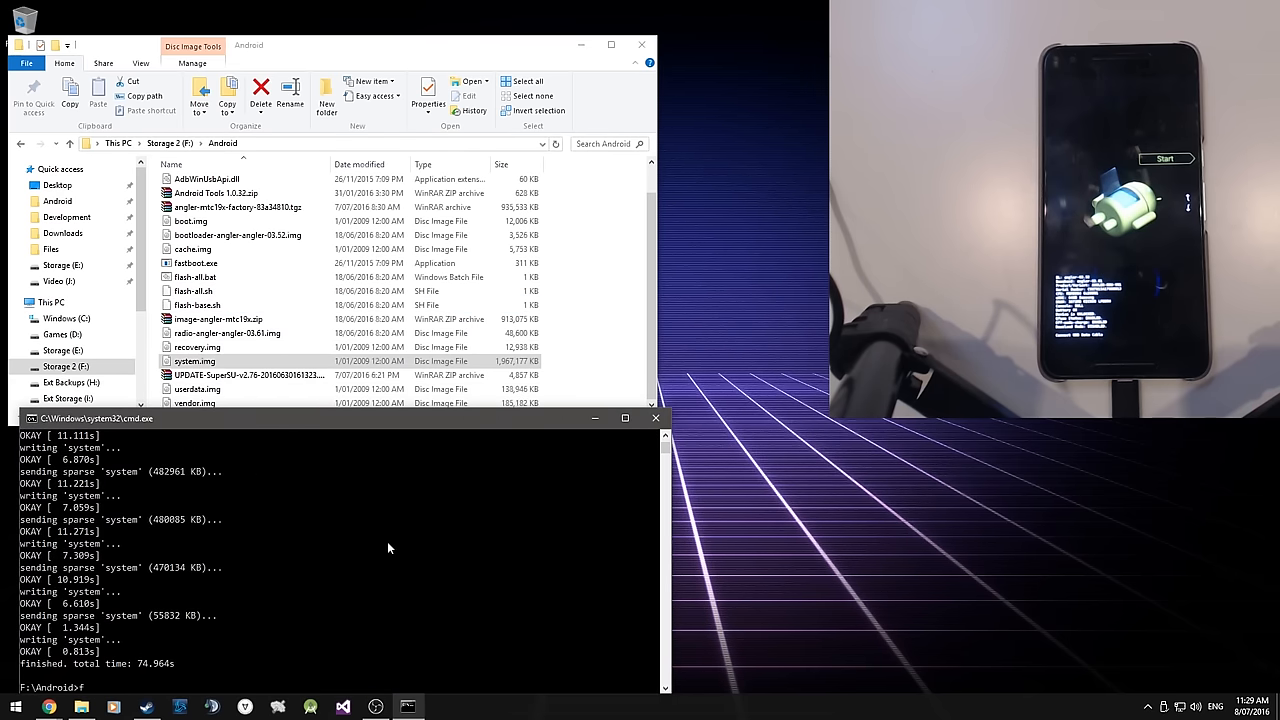
text(fastboot flash)
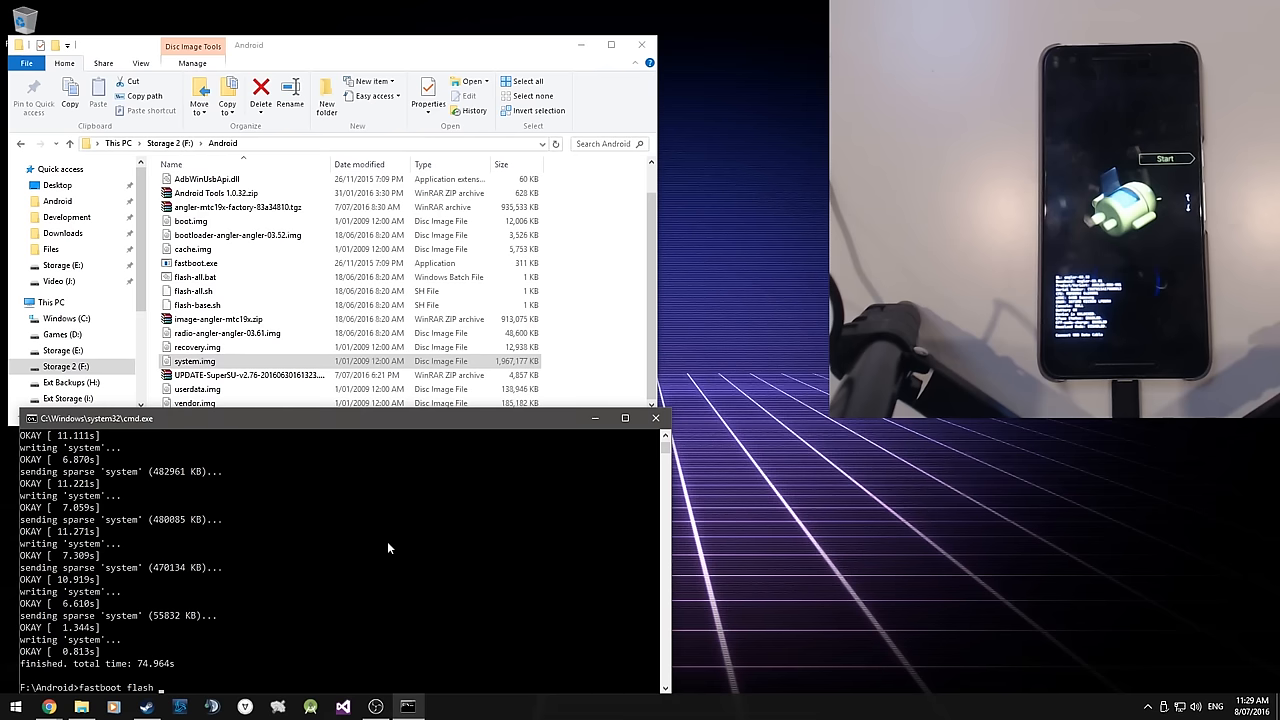
text(vendor F:\Android\vendor.img)
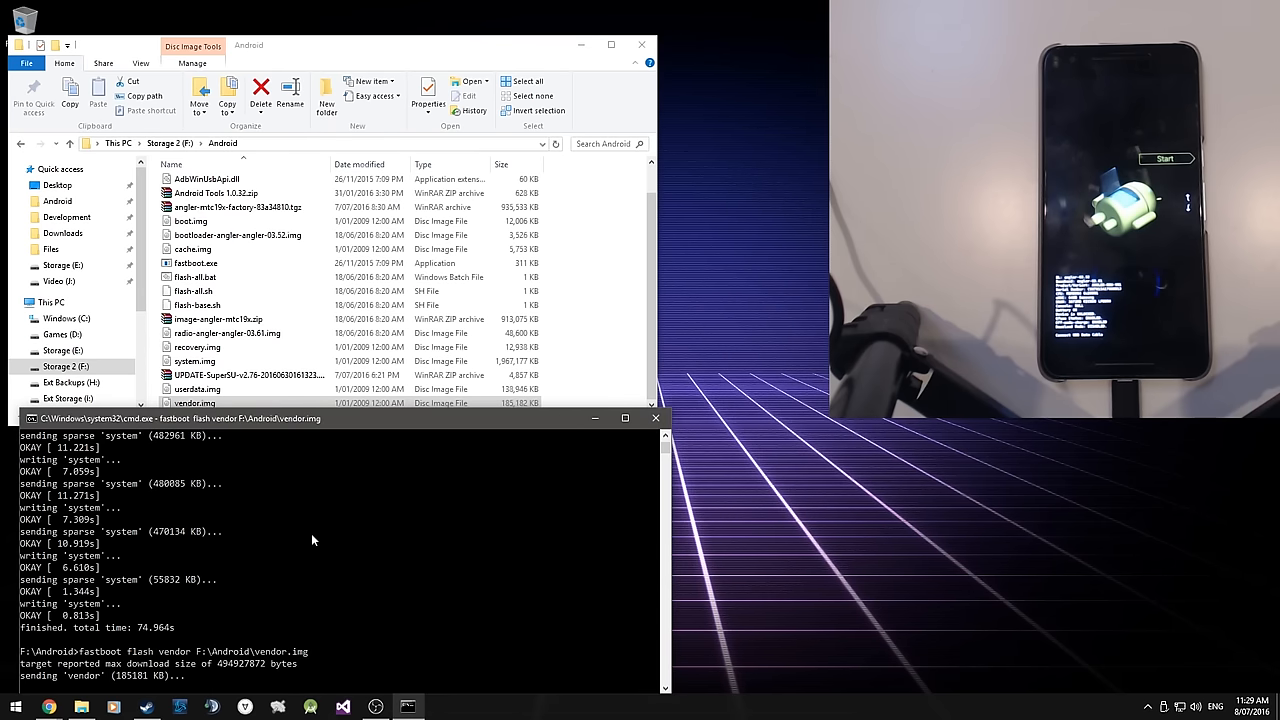
mouse_move(463, 54)
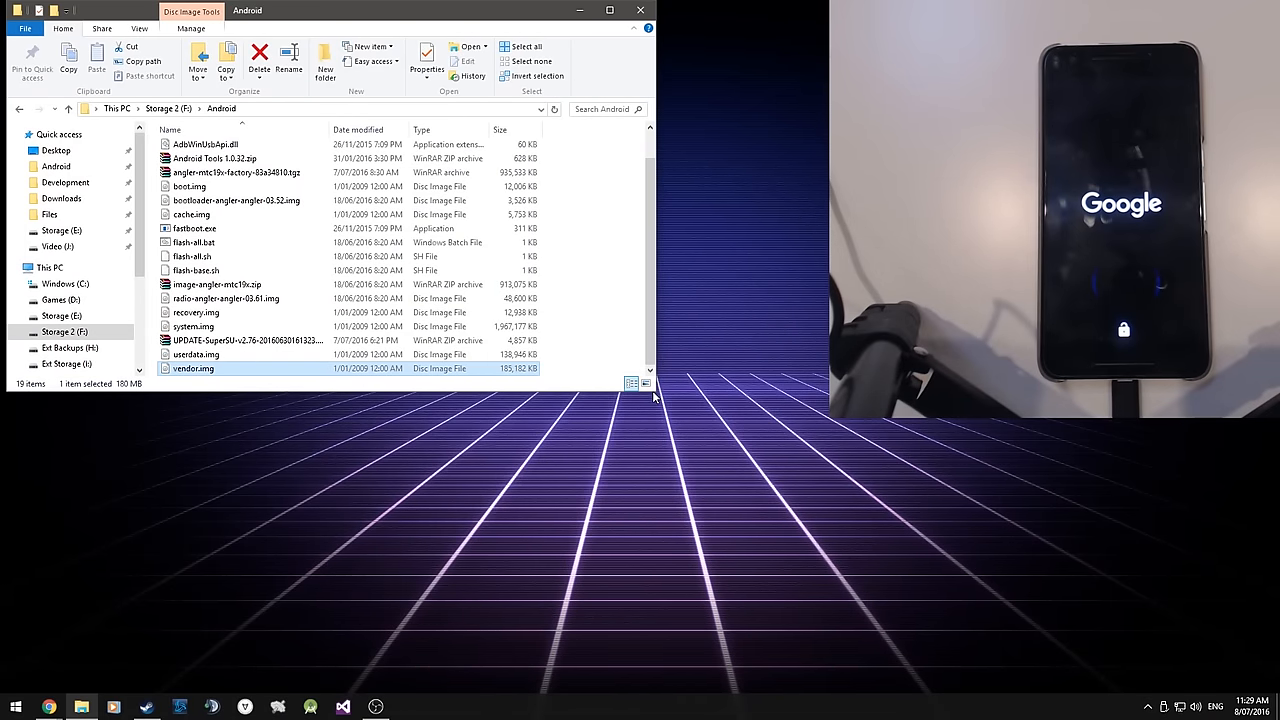
Enlarge the Android folder window to show more drives and files.
drag(655, 397, 712, 555)
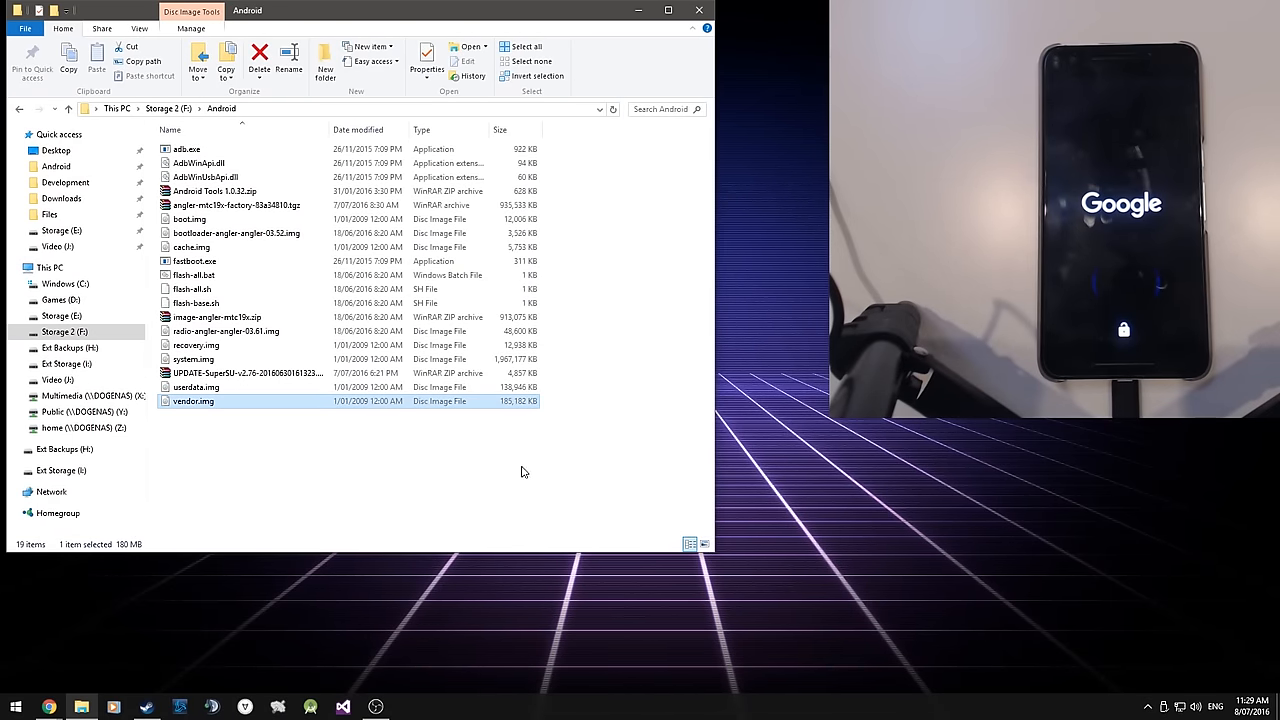
click(189, 218)
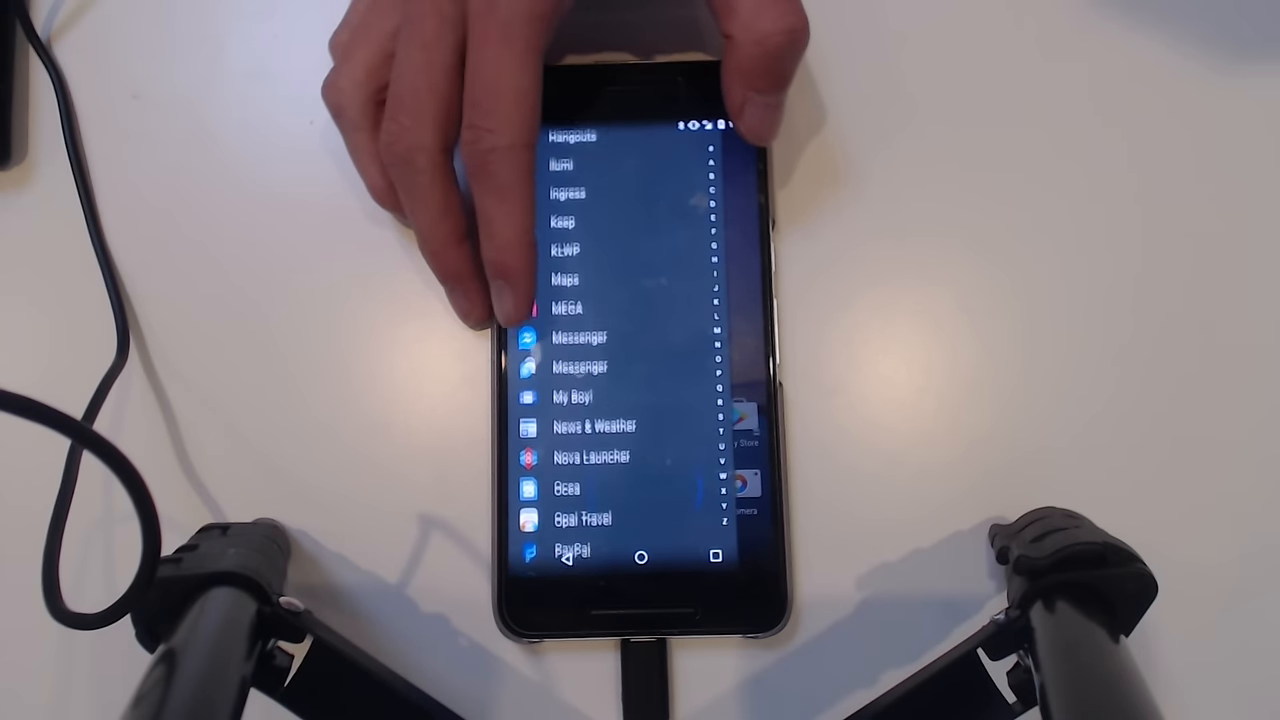
Scroll down through the alphabetical app list looking for SuperSU.
scroll(down, 3)
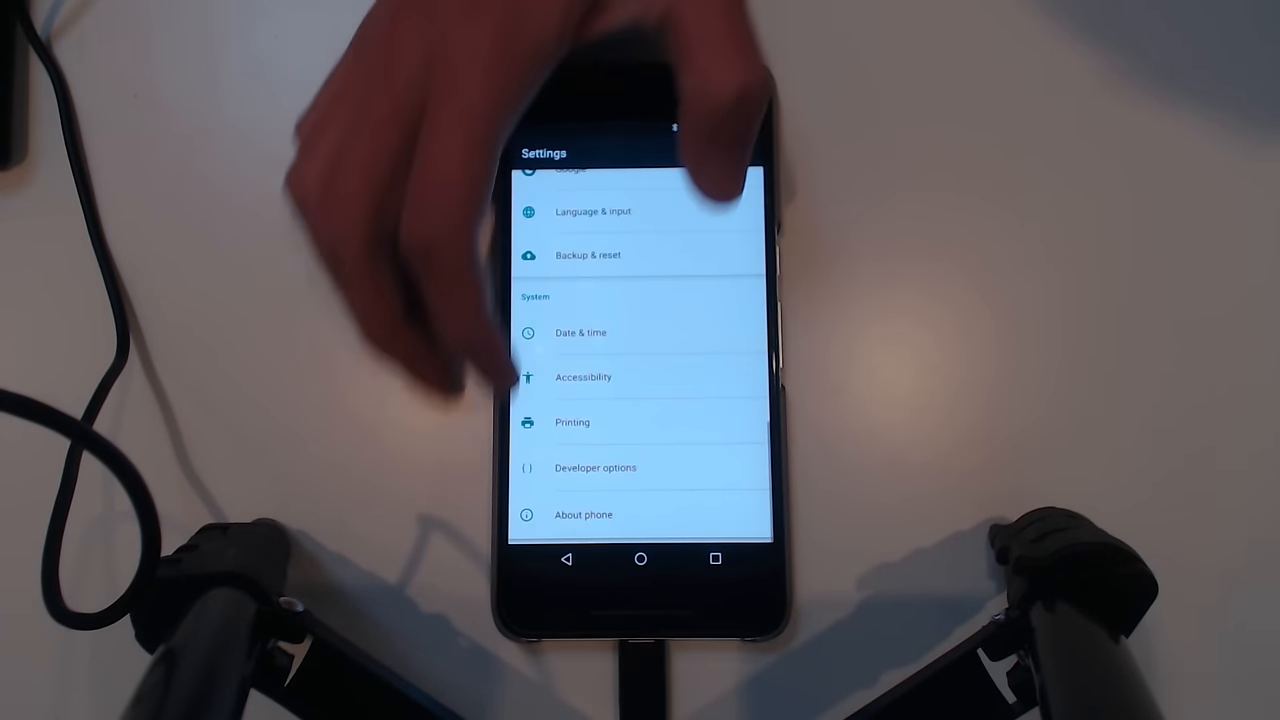
Open About phone showing Android 6.0.1, July 2016 patch, build MTC19X.
click(583, 514)
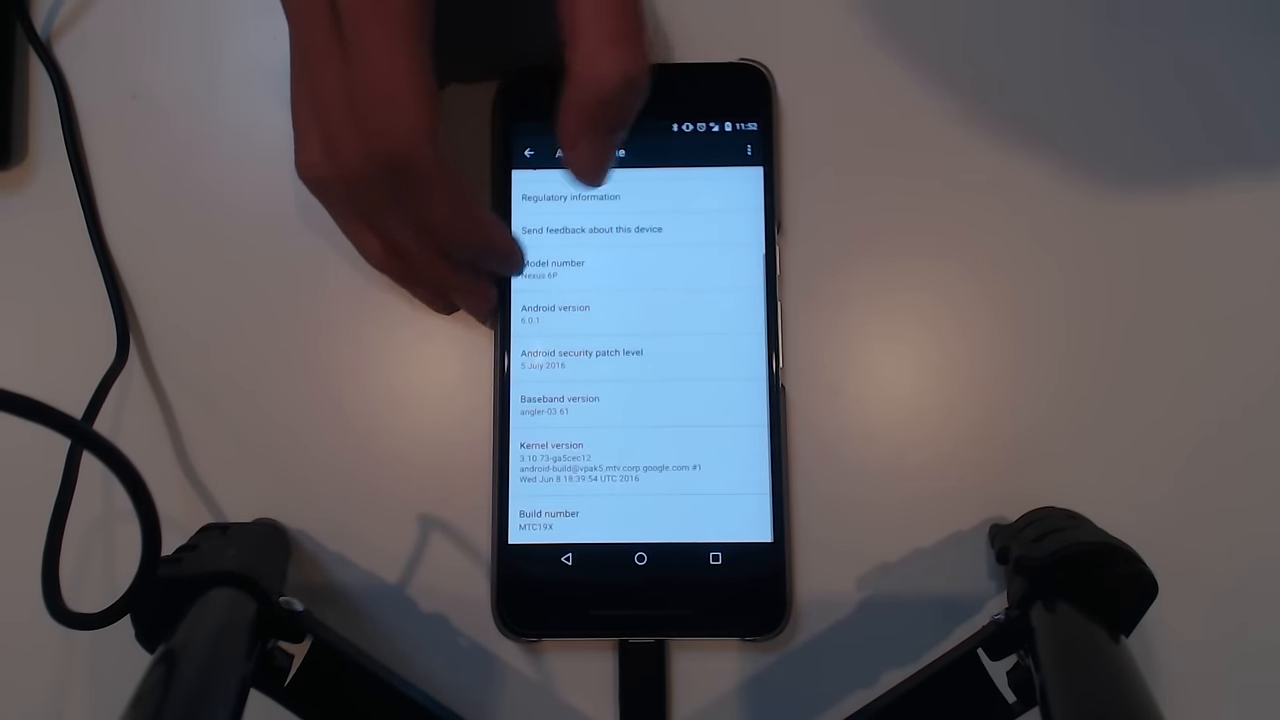